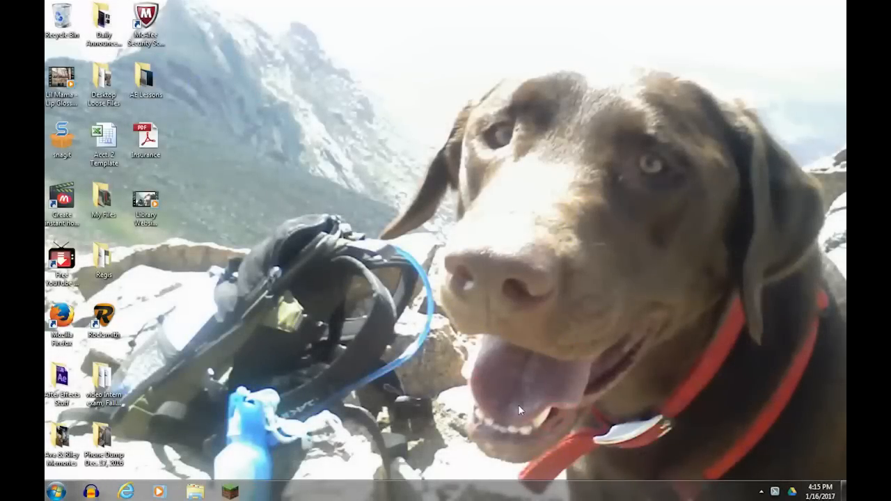
mouse_move(454, 394)
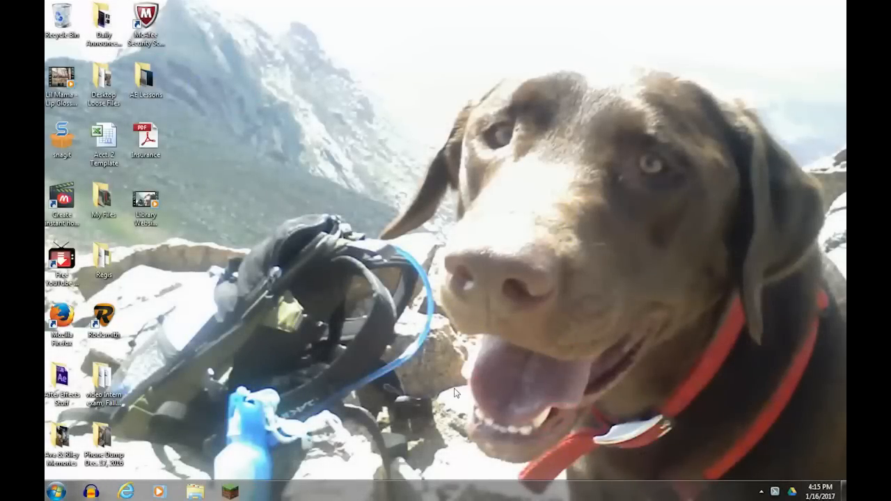
mouse_move(200, 445)
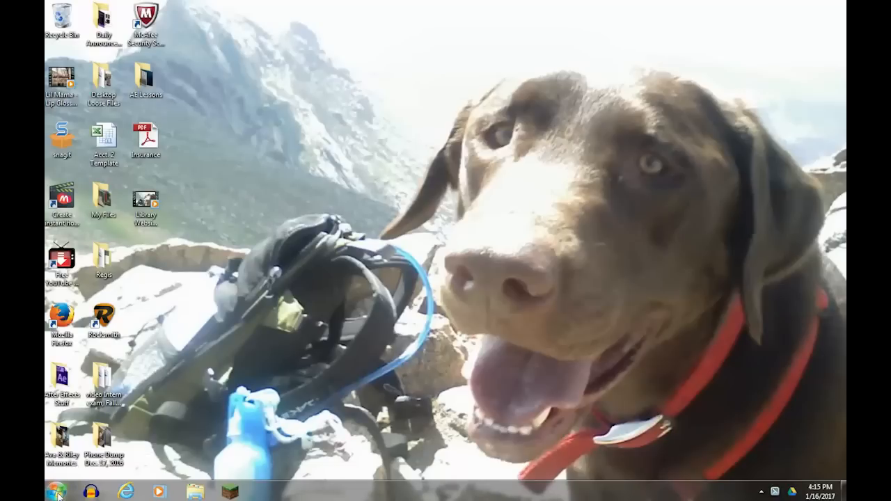
- Launch After Effects CS6 from its desktop shortcut
double_click(61, 375)
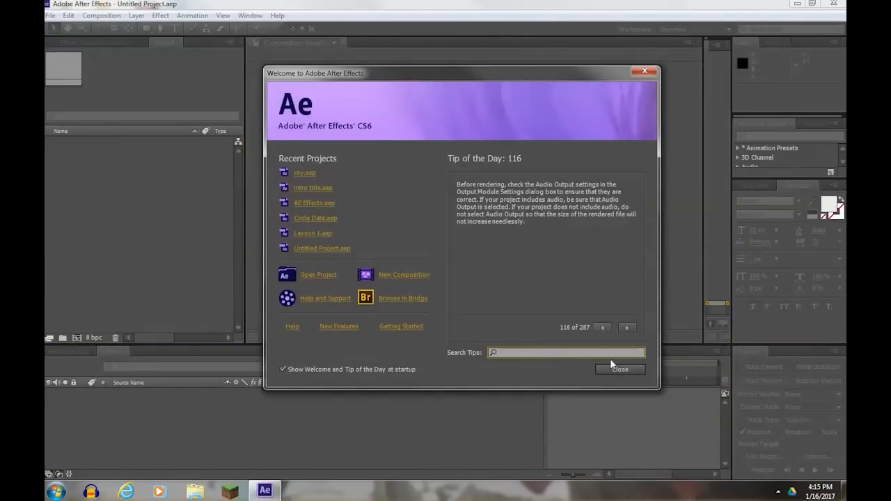
- Close the welcome screen and save the project as 'Lesson 3' in AE Lessons/Lesson 3
left_click(619, 369)
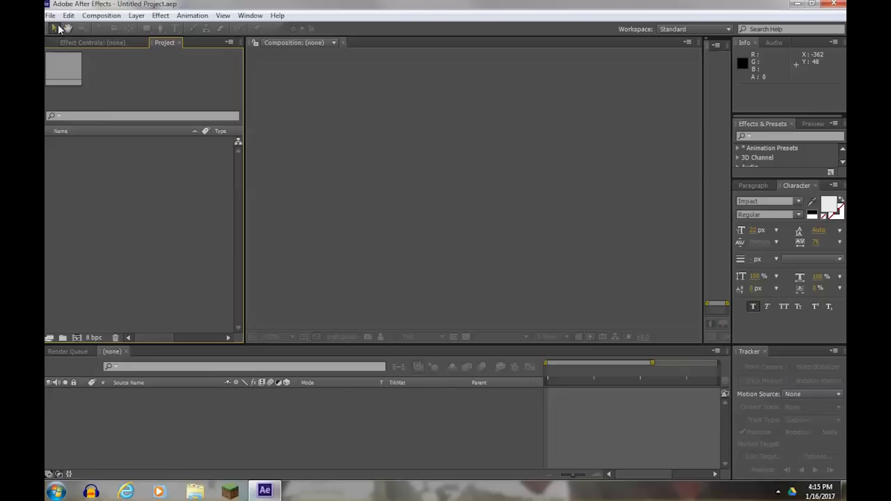
left_click(50, 15)
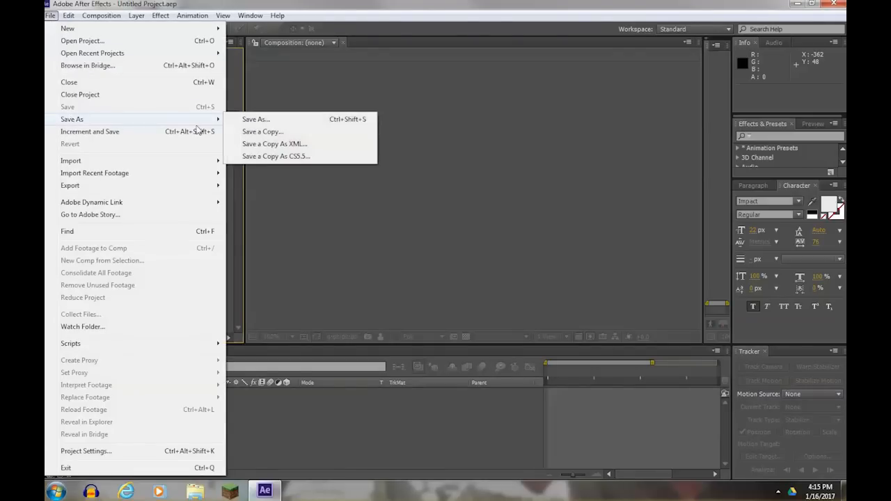
left_click(255, 119)
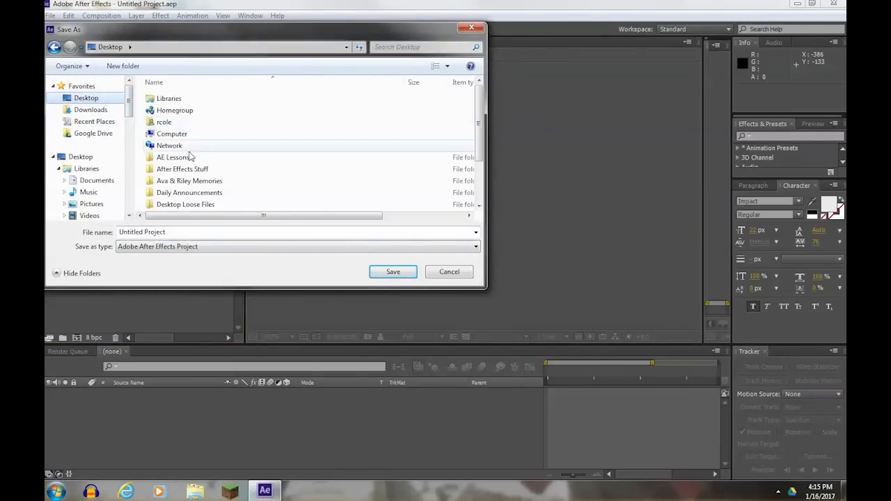
right_click(313, 174)
type("Lesson 3")
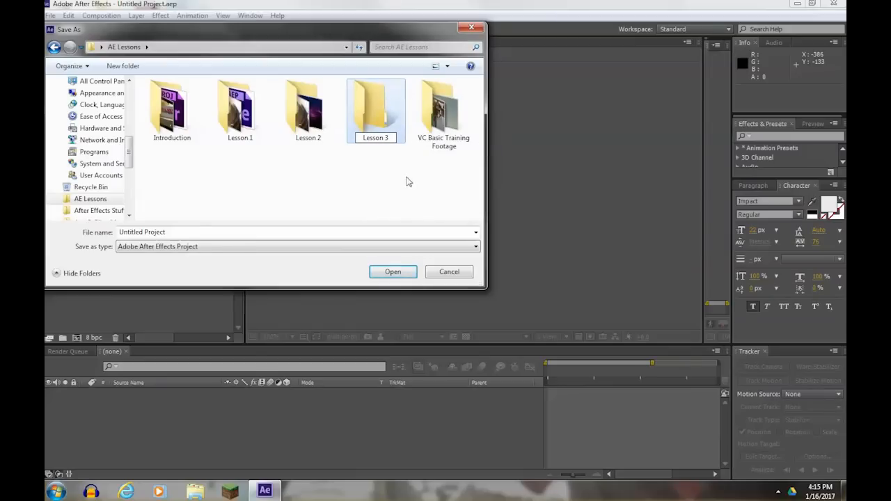
double_click(375, 111)
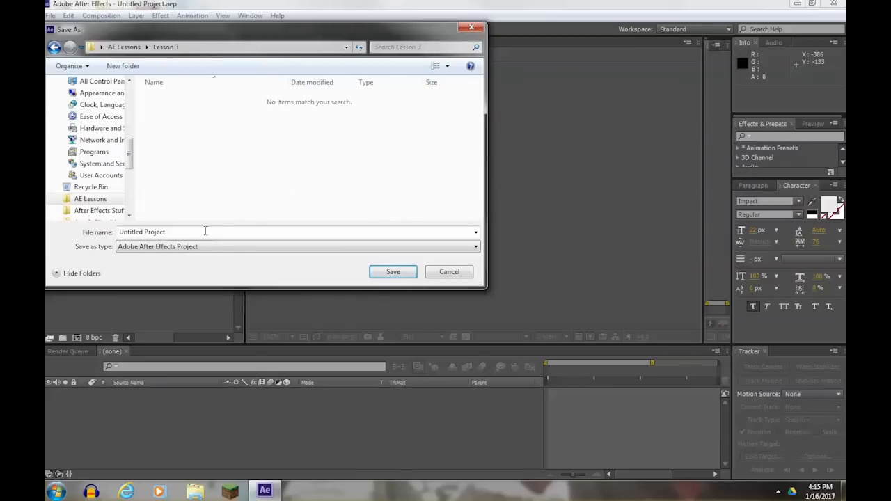
type("Lesson")
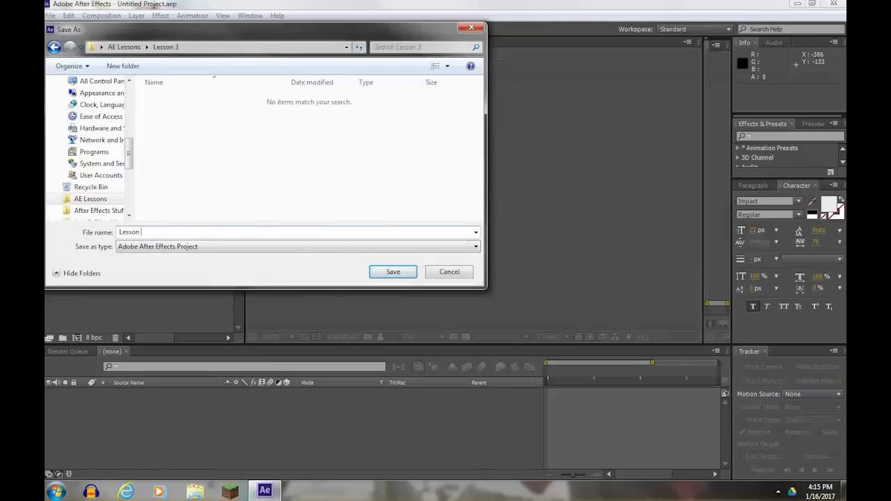
type("3, part")
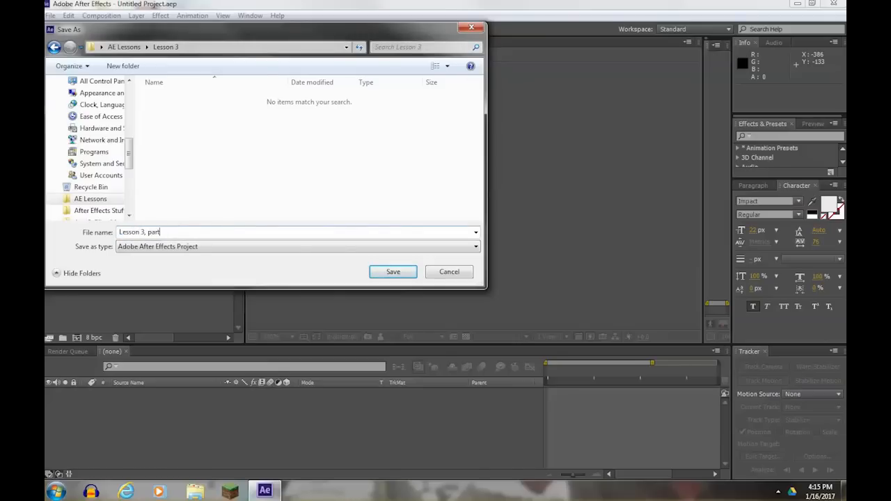
type("1")
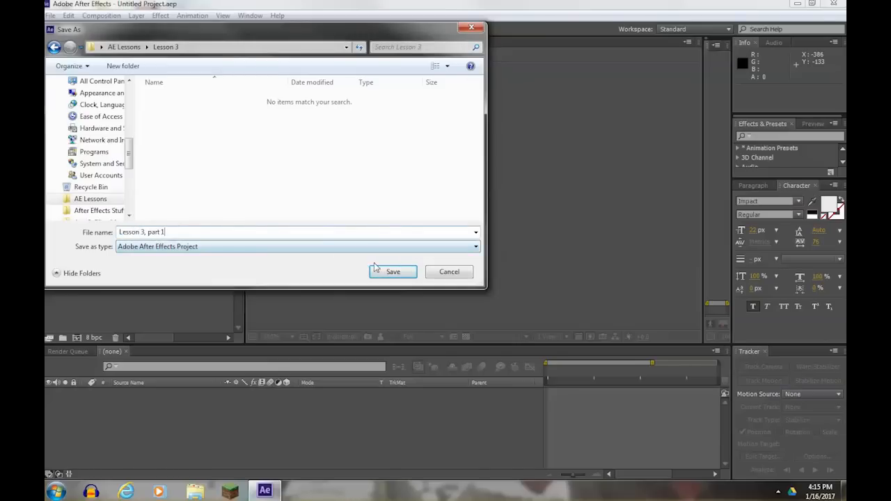
key("BackSpace")
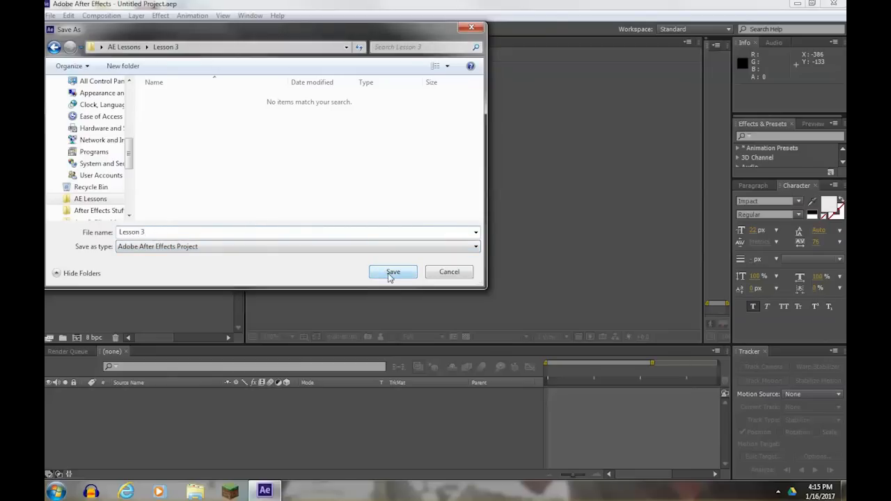
left_click(393, 271)
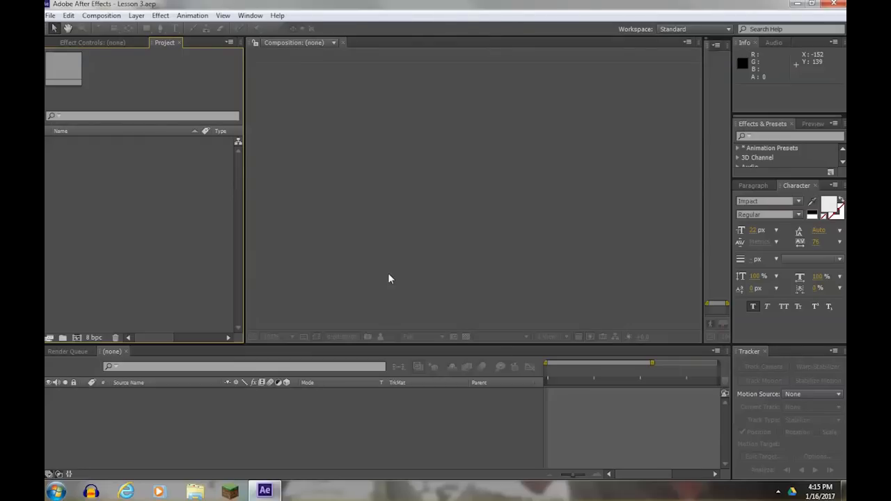
mouse_move(188, 212)
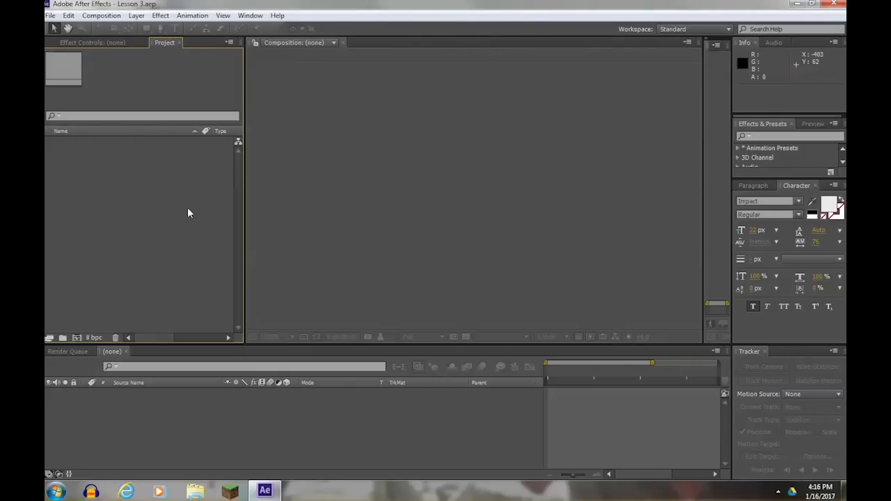
- Widen the Project panel and import Tino_Raise.mov from AE Lessons/VC Basic Training Footage
left_click_drag(242, 188, 259, 188)
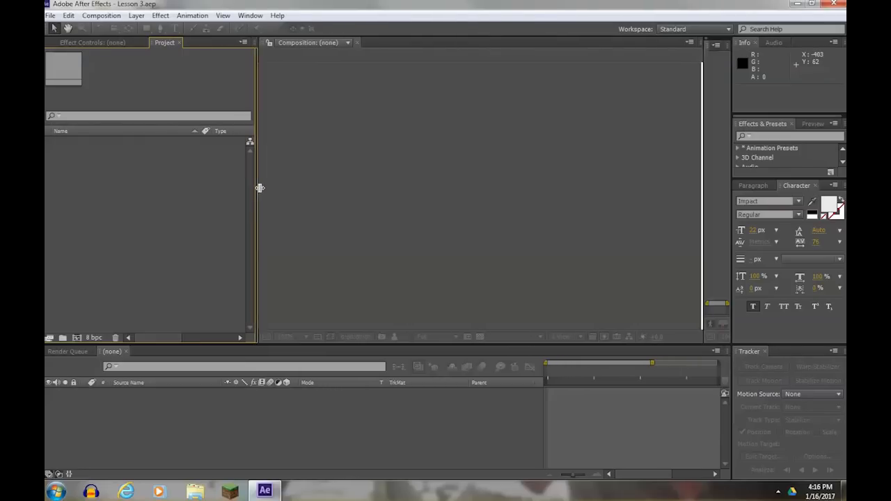
left_click_drag(259, 188, 268, 188)
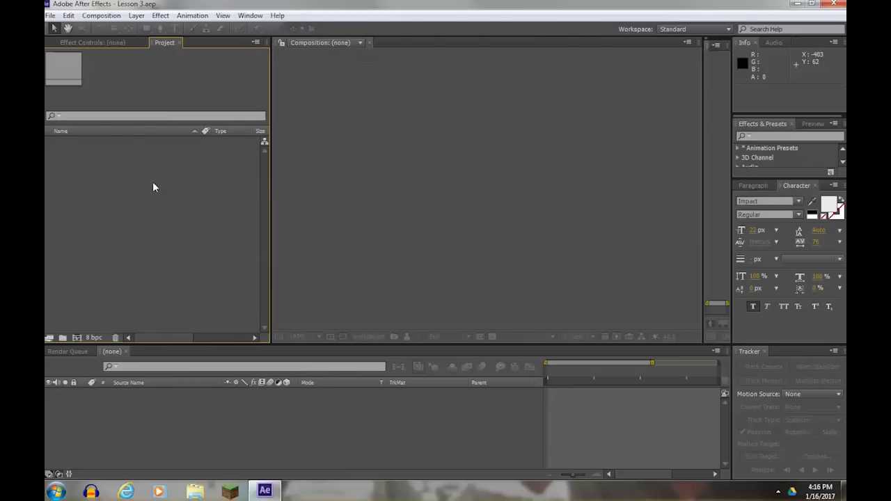
mouse_move(141, 193)
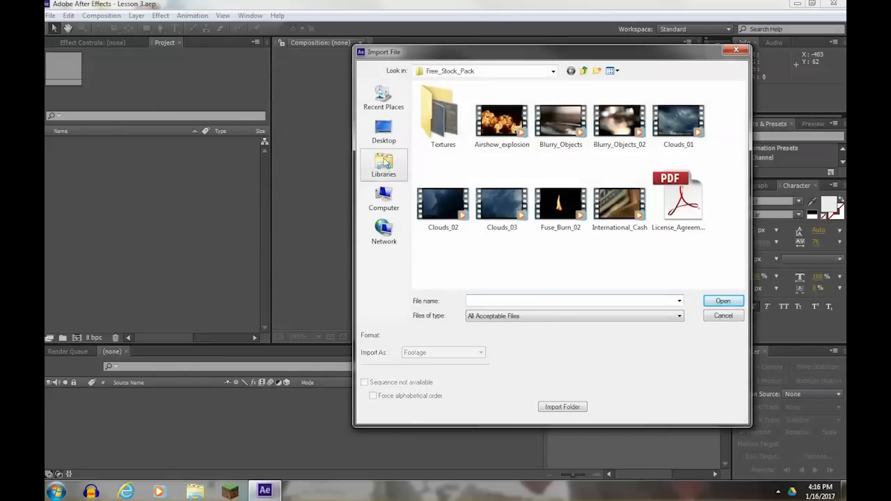
left_click(384, 133)
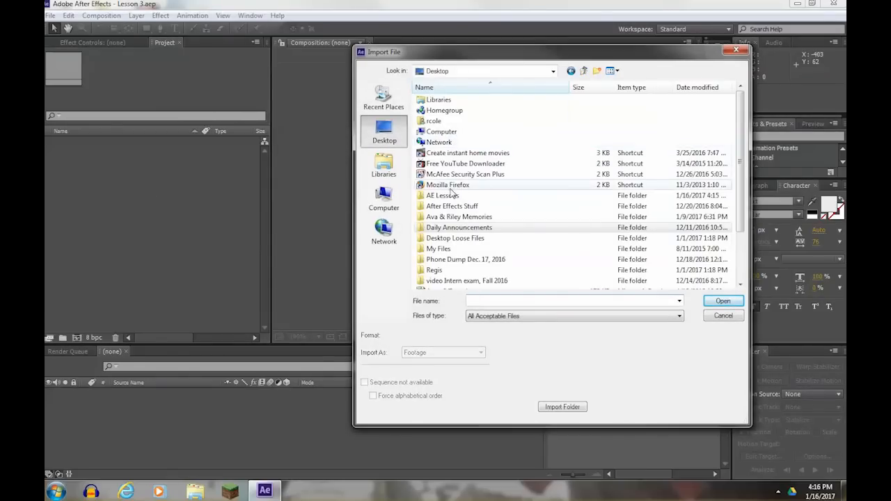
double_click(443, 195)
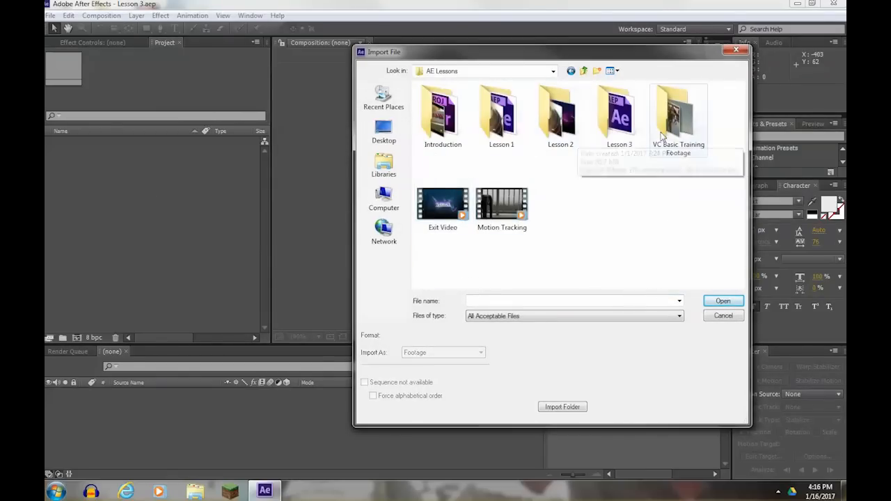
double_click(678, 116)
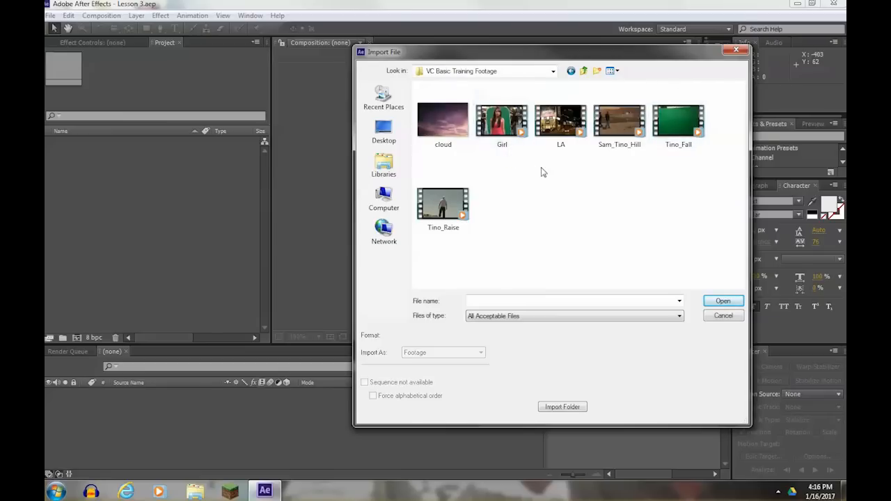
left_click(443, 202)
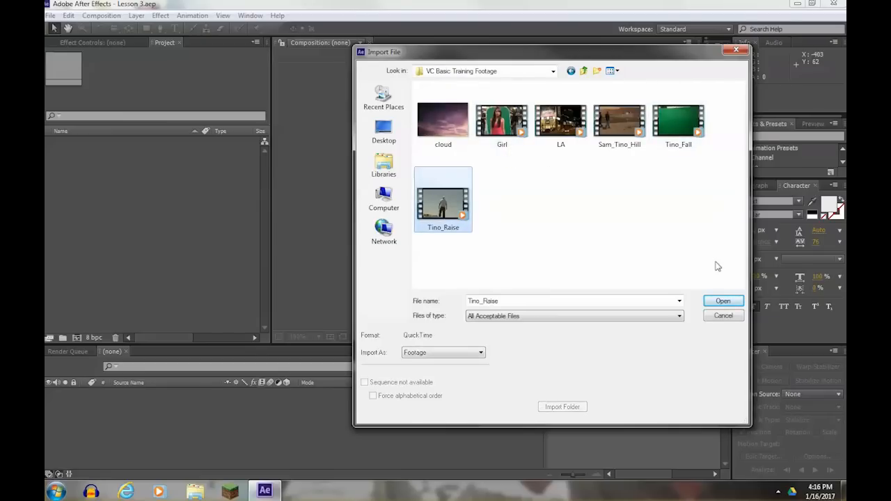
left_click(723, 301)
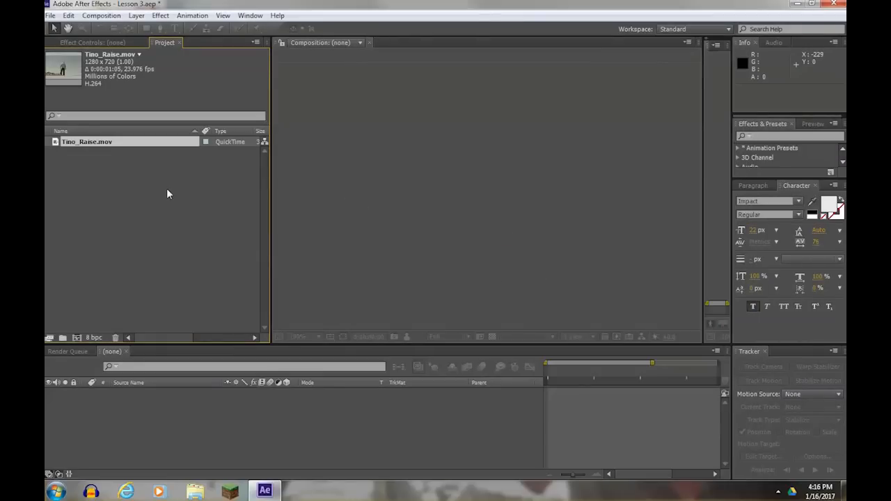
mouse_move(60, 146)
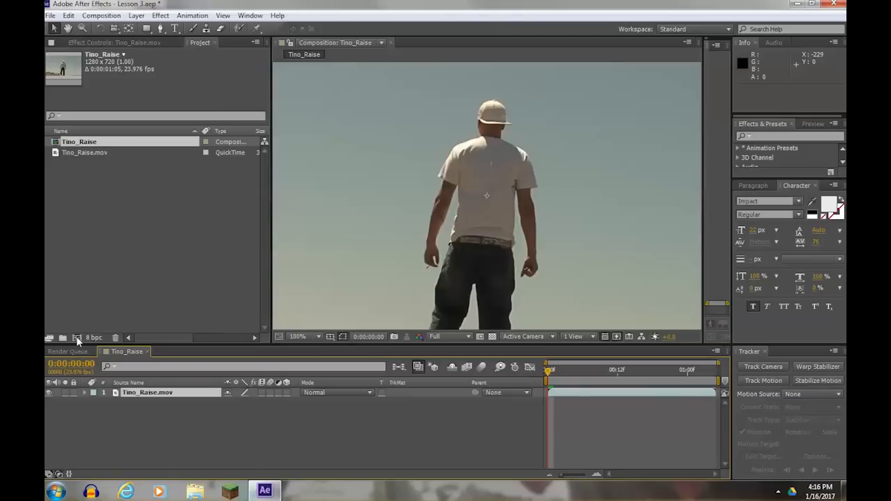
mouse_move(683, 394)
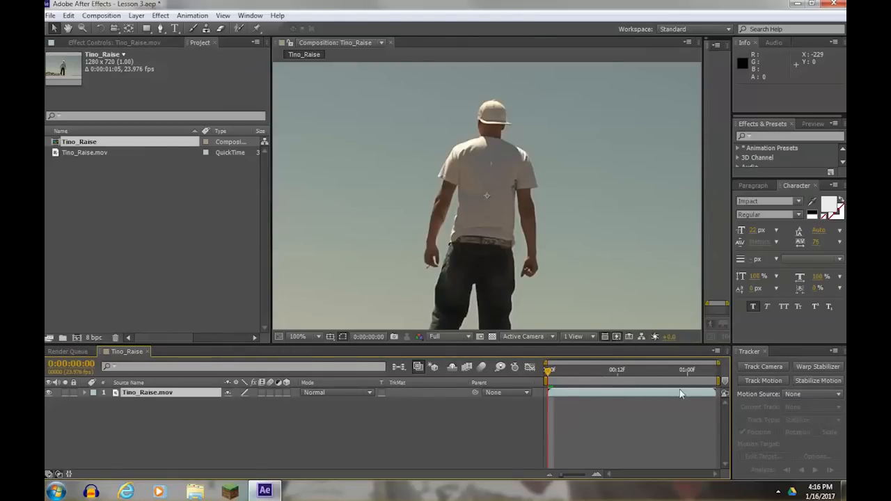
mouse_move(336, 421)
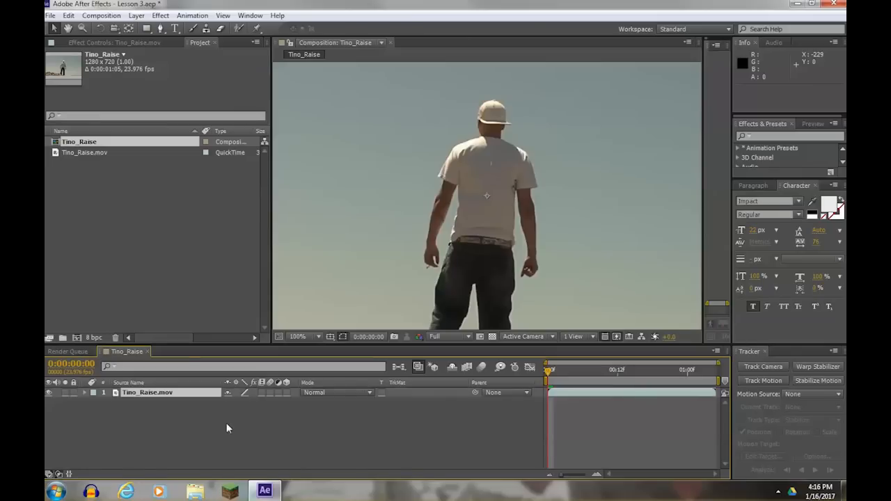
mouse_move(137, 280)
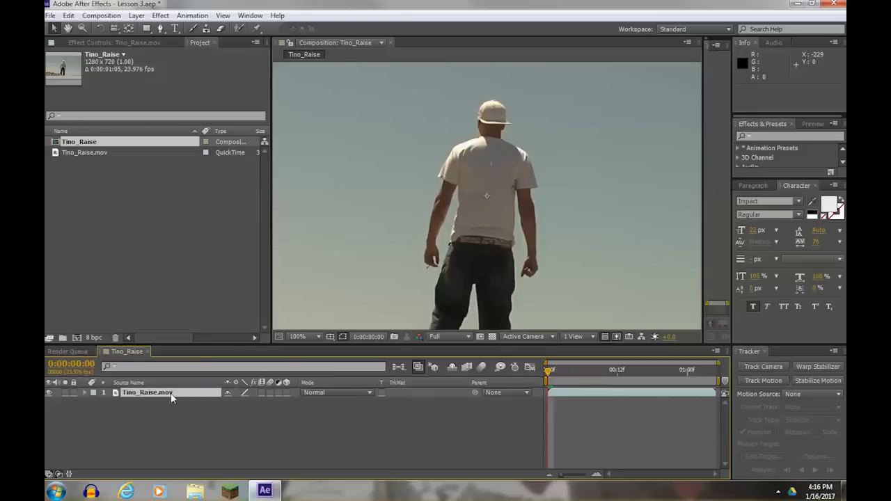
mouse_move(86, 397)
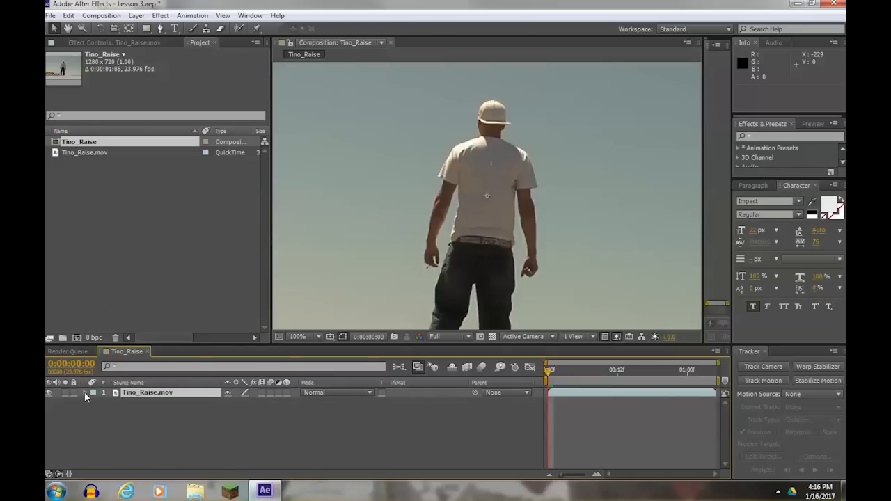
- Twirl open layer 1, Tino_Raise.mov, to reveal its Transform group
left_click(84, 392)
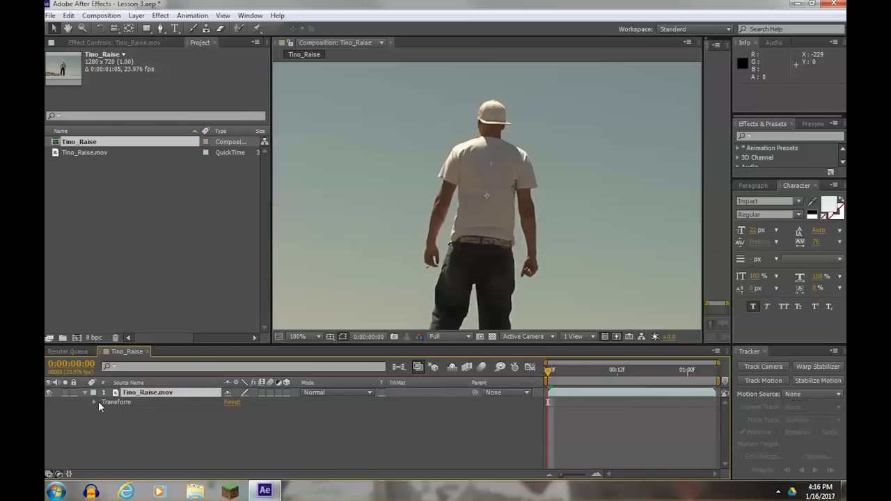
- List the Transform properties and try a Rotation change, undoing it back to 0°
left_click(94, 403)
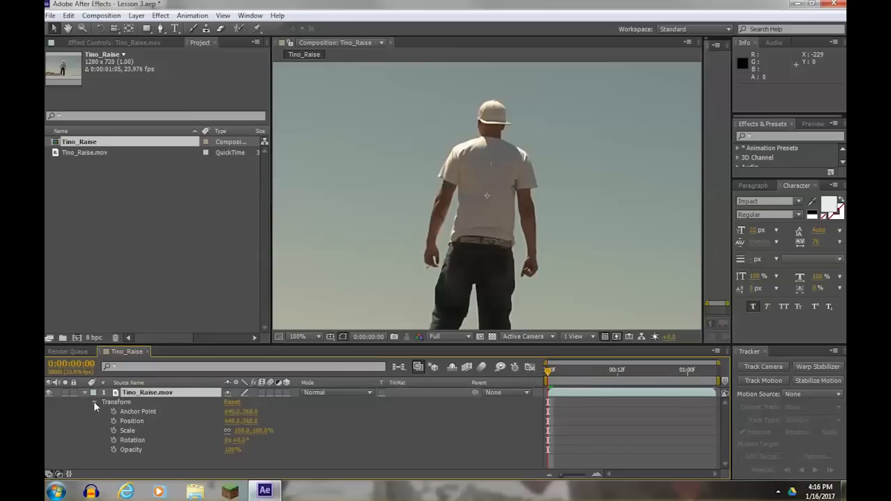
mouse_move(134, 469)
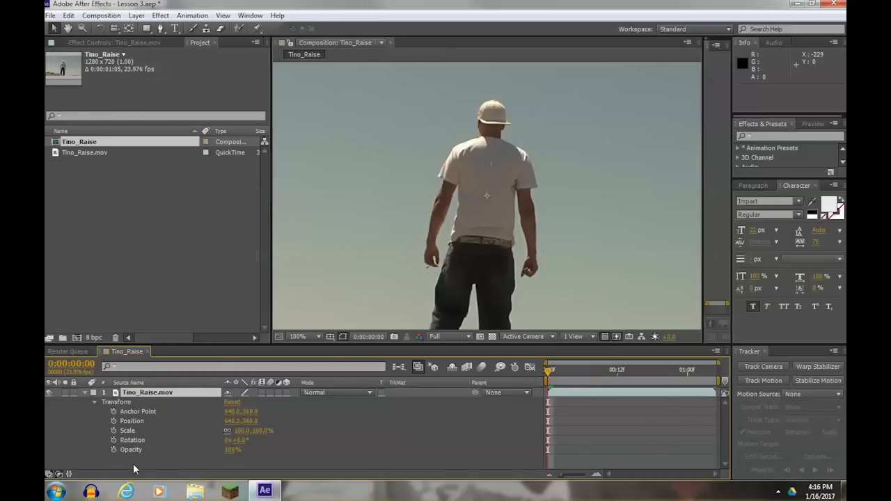
mouse_move(145, 466)
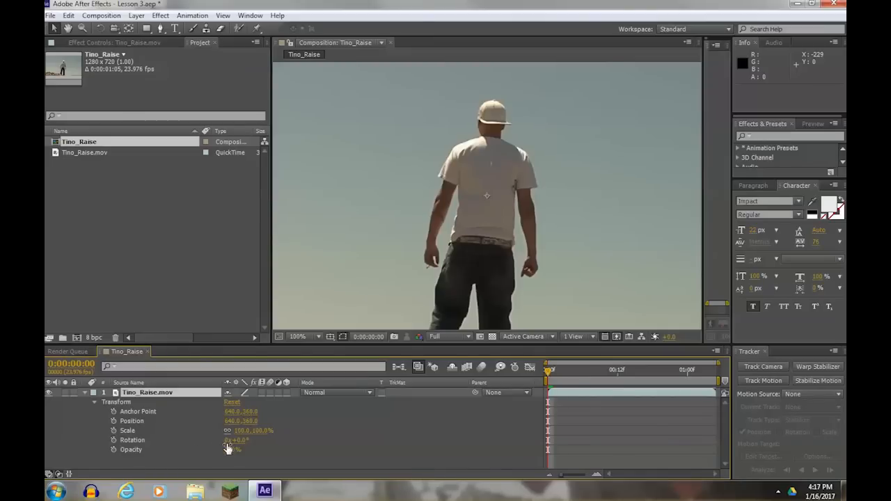
mouse_move(228, 449)
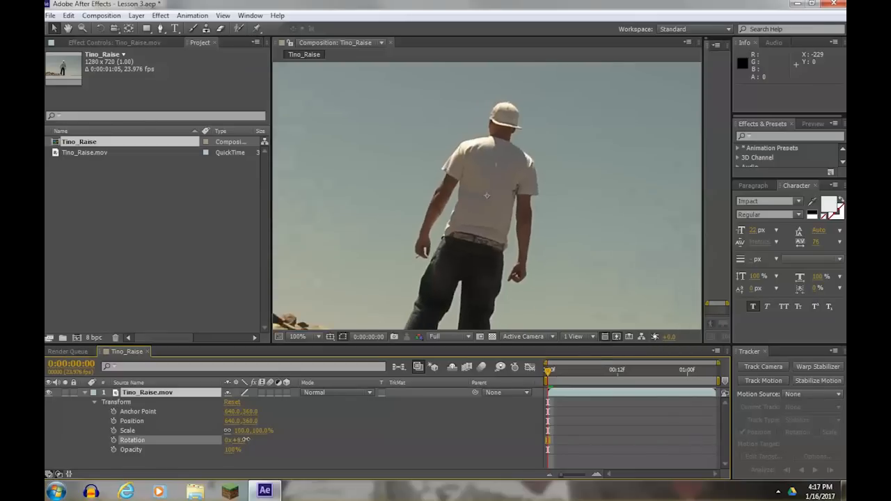
left_click_drag(235, 439, 265, 439)
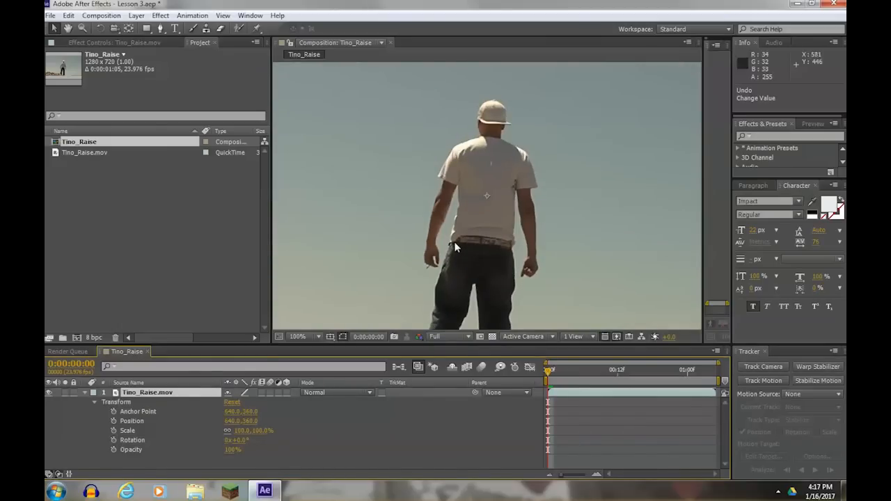
mouse_move(487, 201)
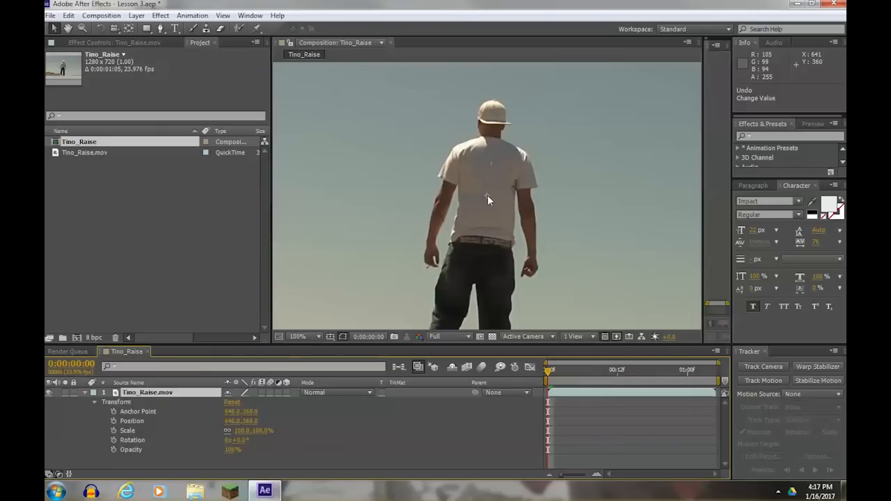
mouse_move(487, 202)
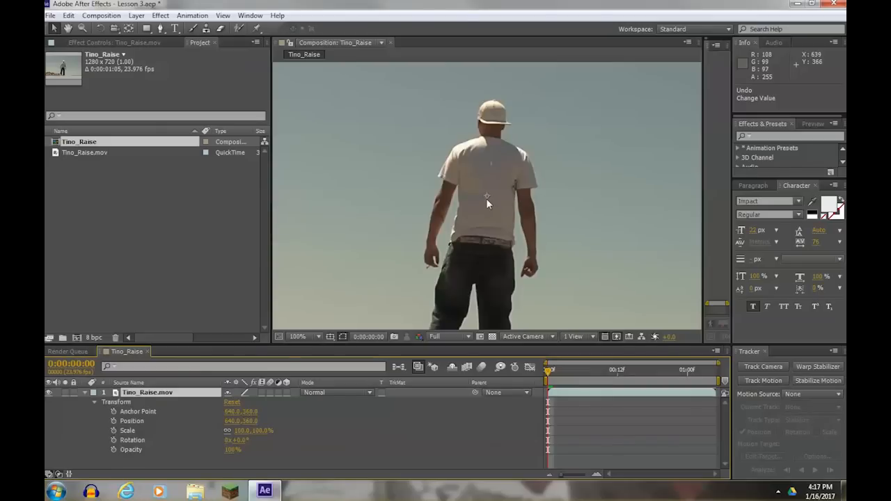
mouse_move(465, 301)
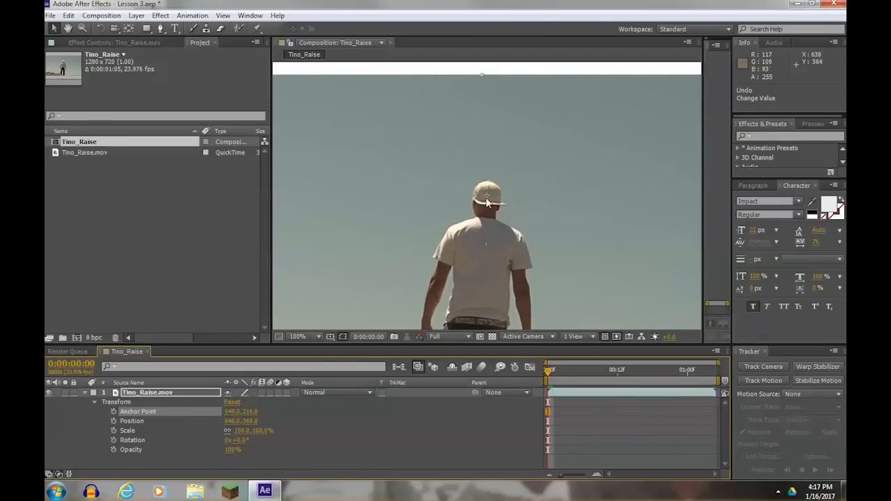
mouse_move(271, 393)
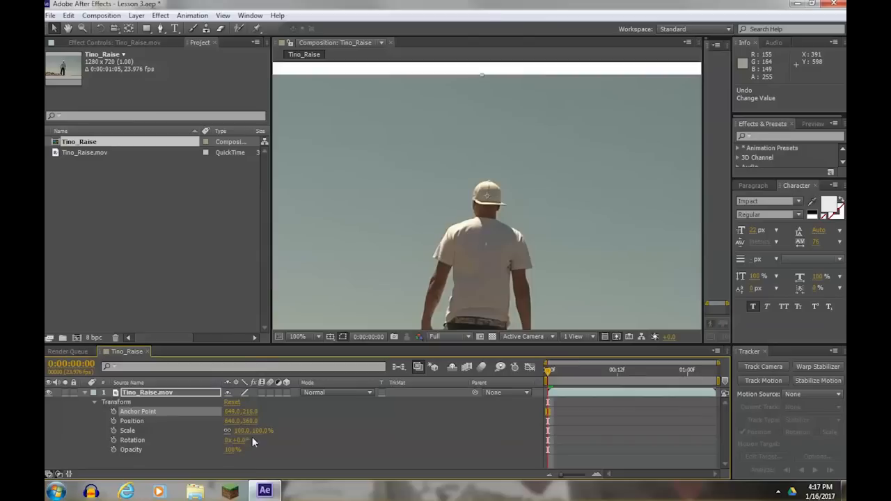
- Test rotation around the moved anchor point, then set Rotation to +25°
left_click_drag(238, 440, 285, 435)
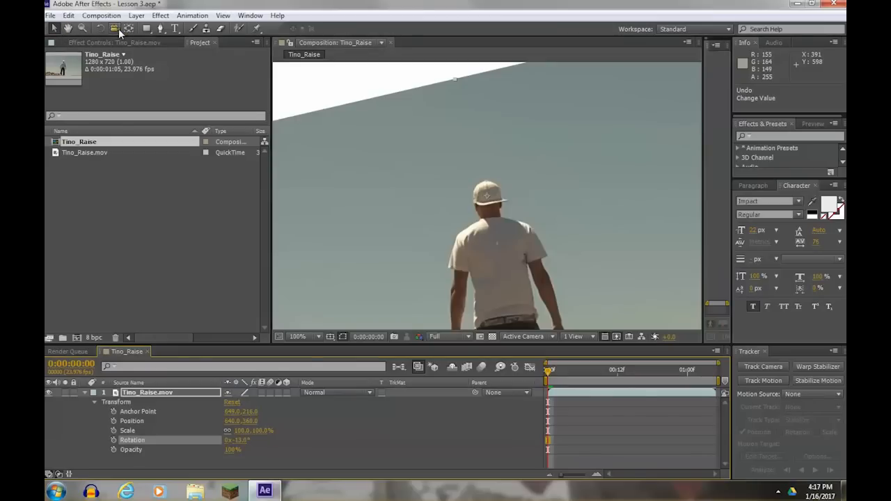
mouse_move(130, 28)
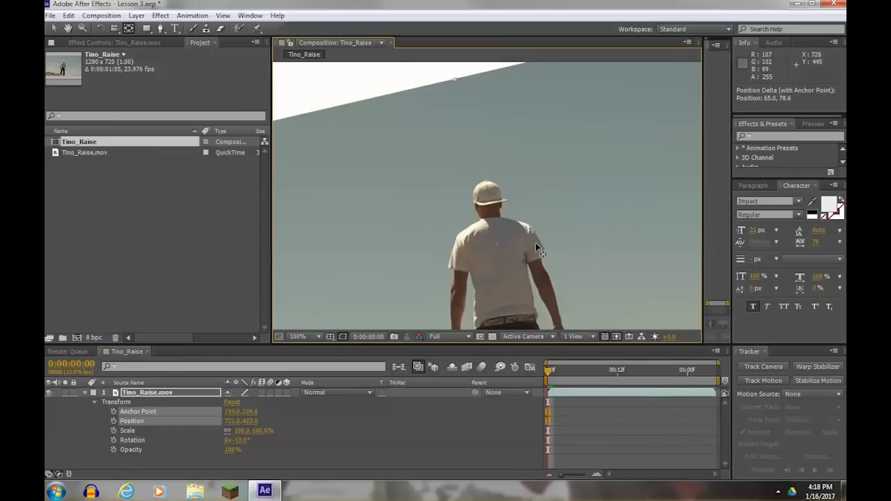
left_click_drag(237, 439, 251, 440)
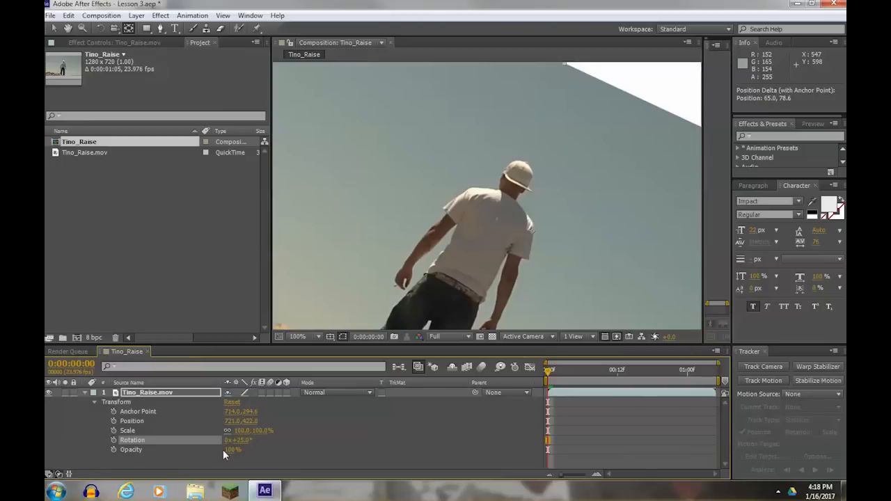
- Reset the layer's Transform to defaults and return the time indicator to frame 0
right_click(138, 412)
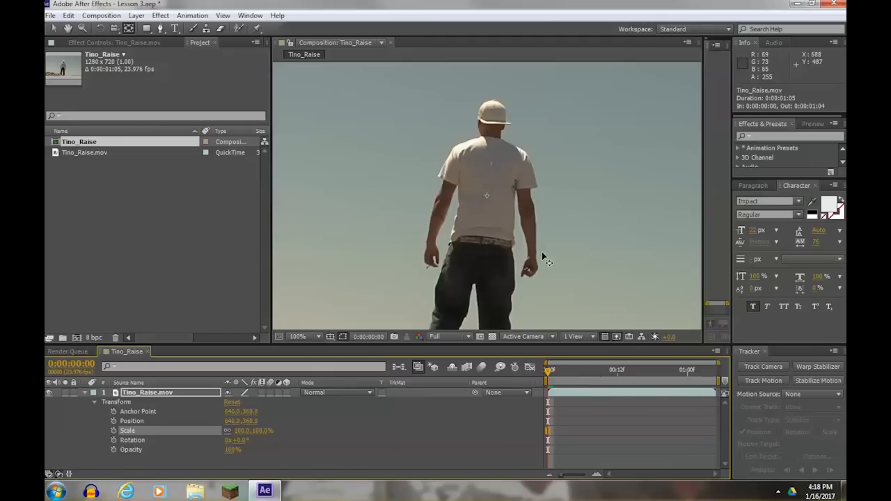
mouse_move(489, 201)
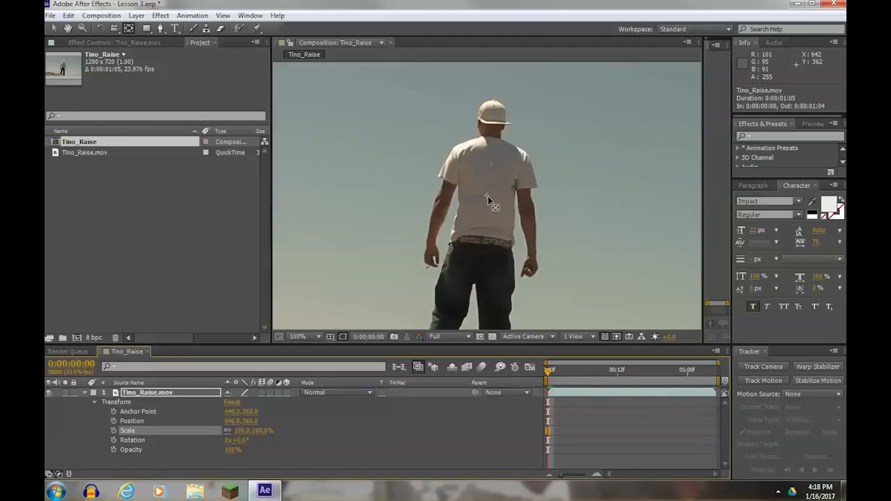
mouse_move(466, 256)
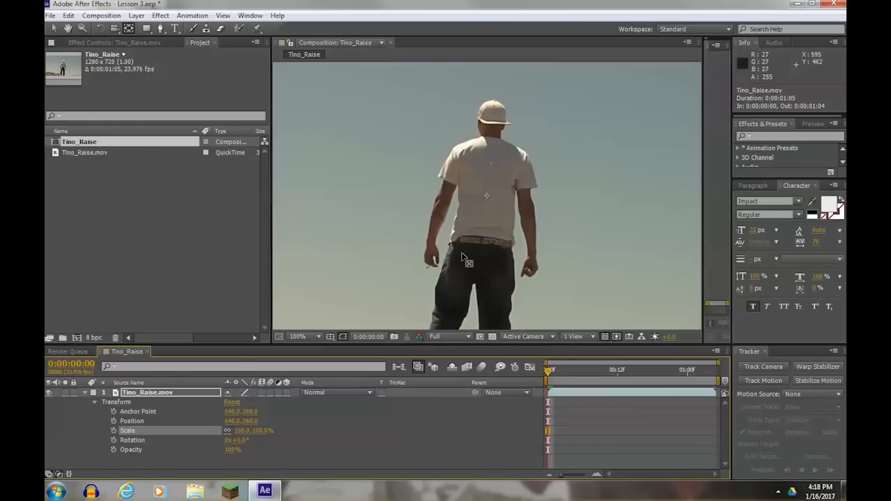
mouse_move(550, 390)
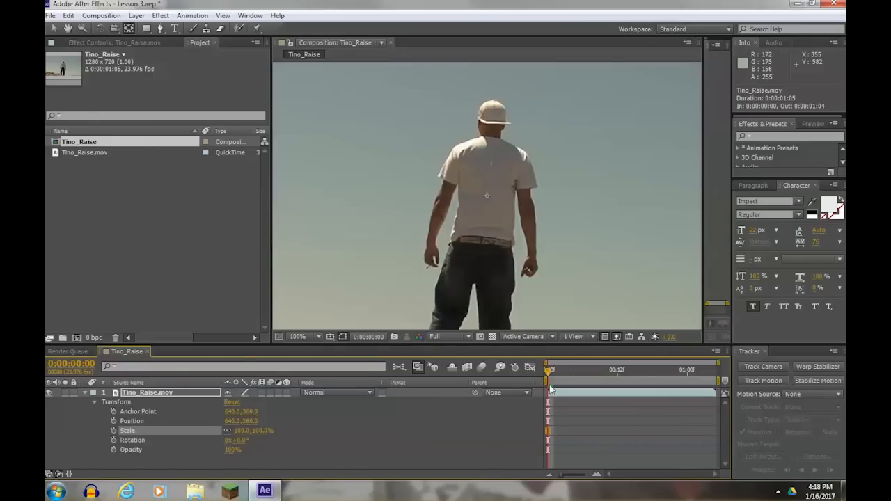
mouse_move(549, 380)
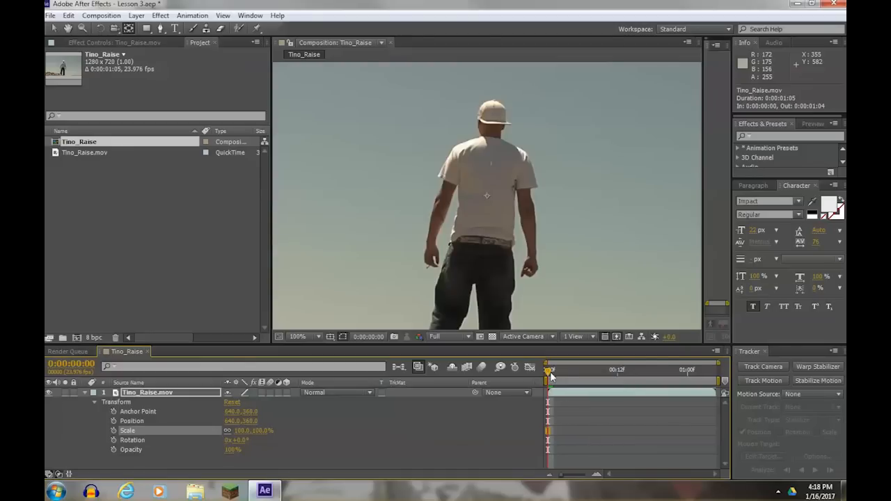
left_click_drag(550, 370, 635, 370)
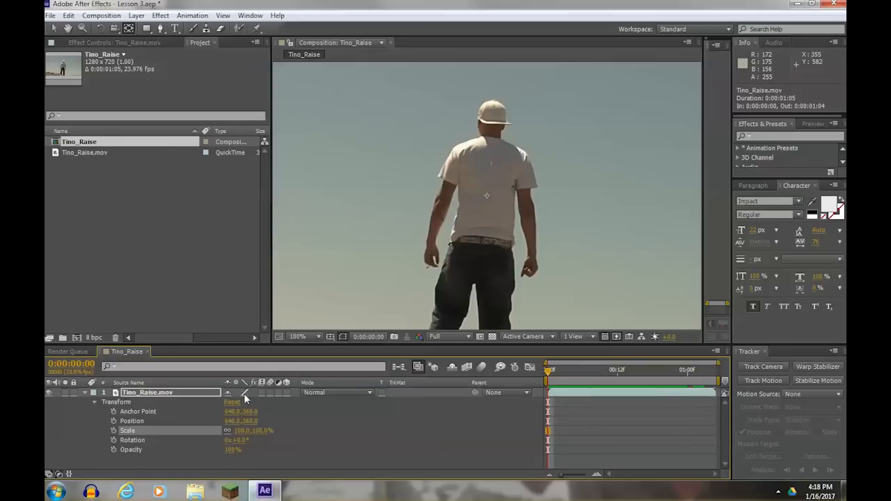
mouse_move(302, 423)
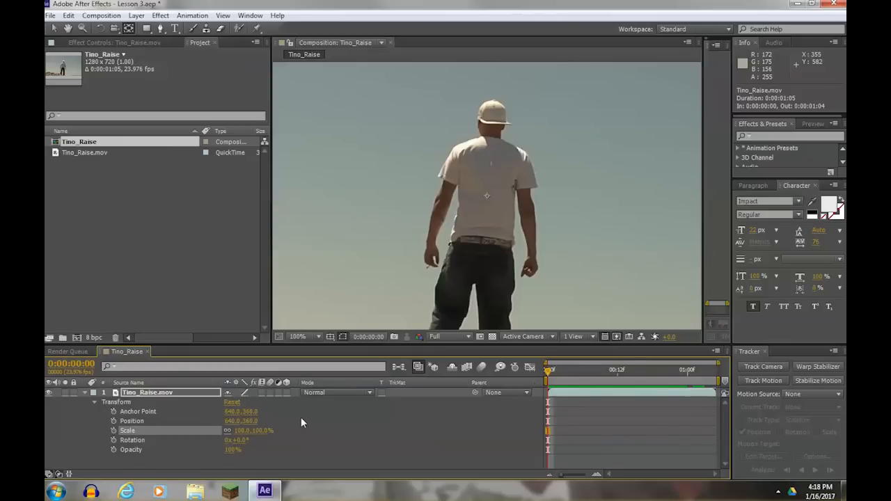
mouse_move(152, 451)
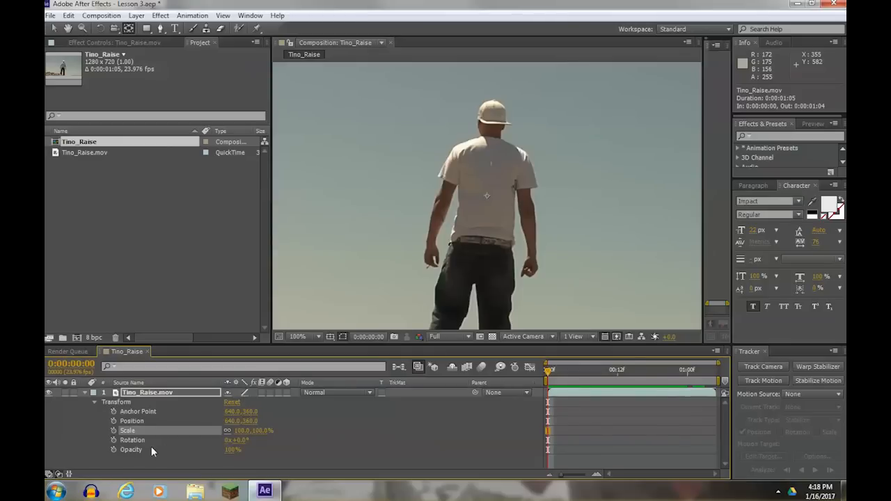
mouse_move(140, 453)
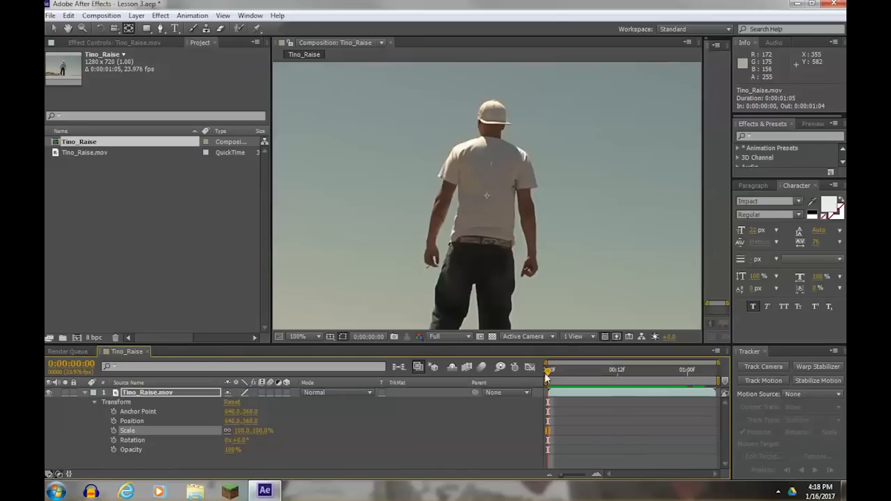
- Move the time indicator a few frames in for the 100% Opacity keyframe
left_click_drag(548, 371, 582, 370)
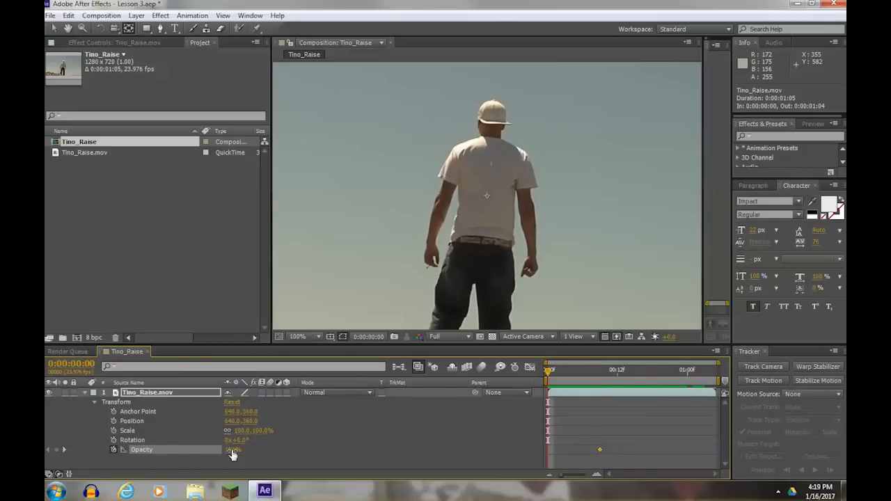
- Set Opacity to 0% at frame 0 and scrub the timeline to check the fade-in
left_click(232, 449)
type("0")
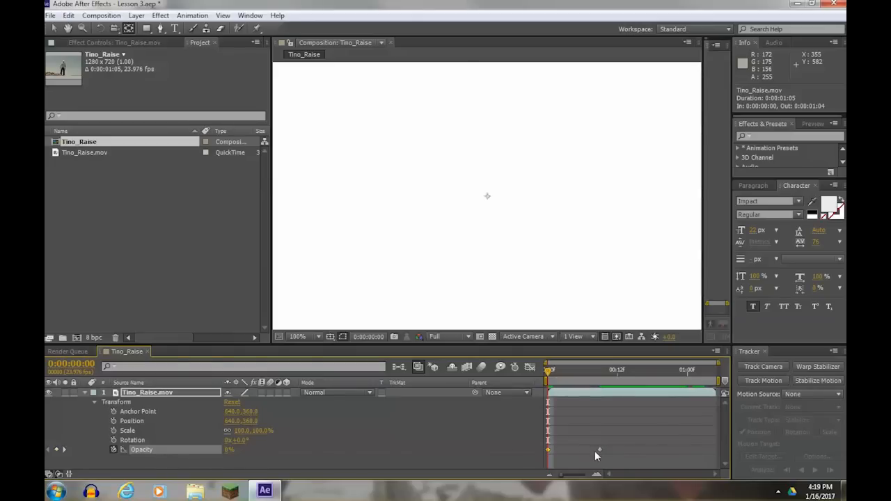
left_click_drag(547, 370, 582, 370)
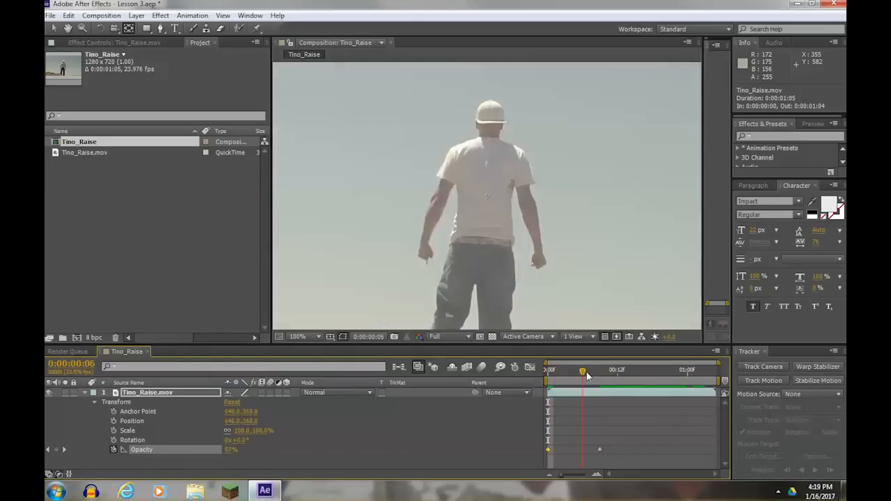
left_click_drag(582, 370, 548, 370)
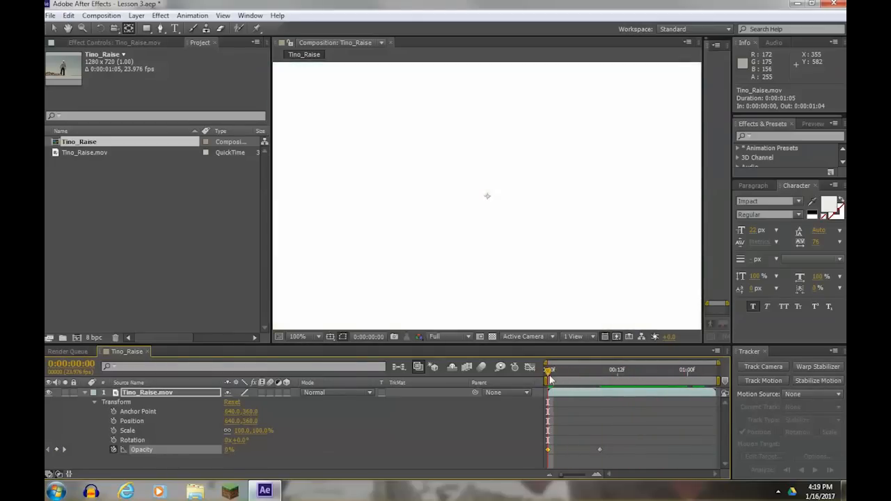
left_click_drag(549, 370, 620, 370)
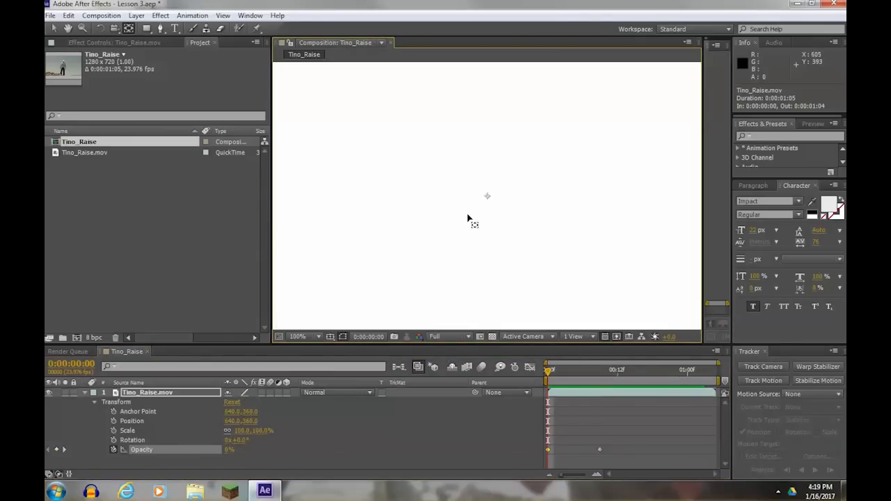
left_click_drag(549, 369, 587, 369)
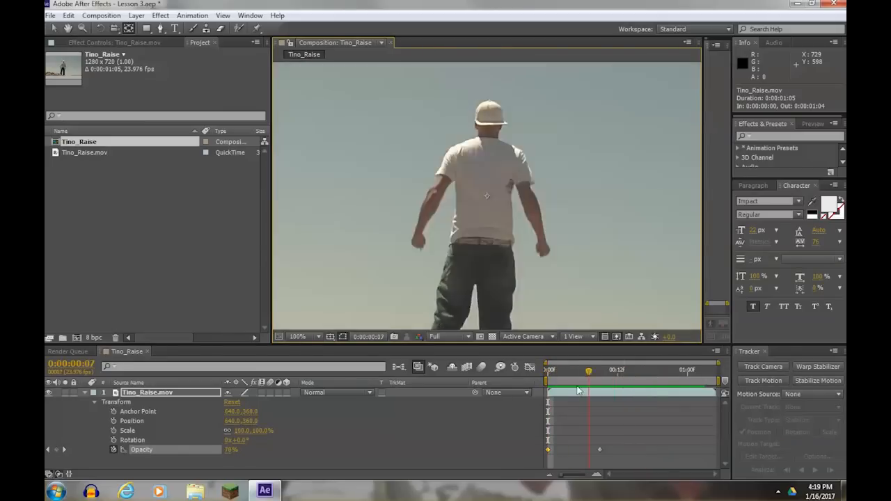
left_click(100, 15)
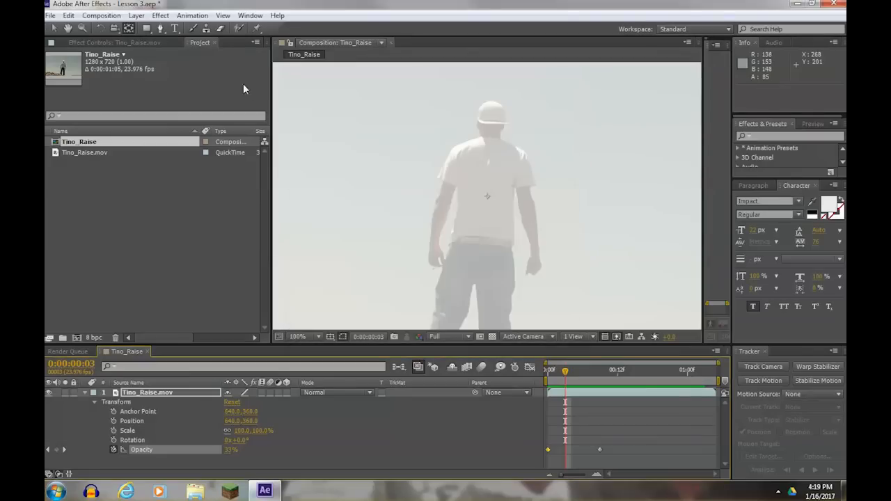
- Set the composition background colour to deep red in Composition Settings
left_click(101, 15)
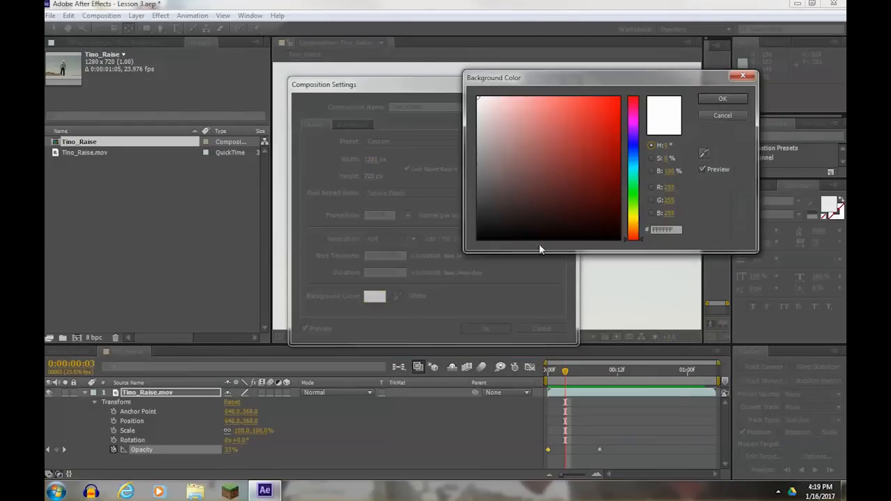
left_click(722, 98)
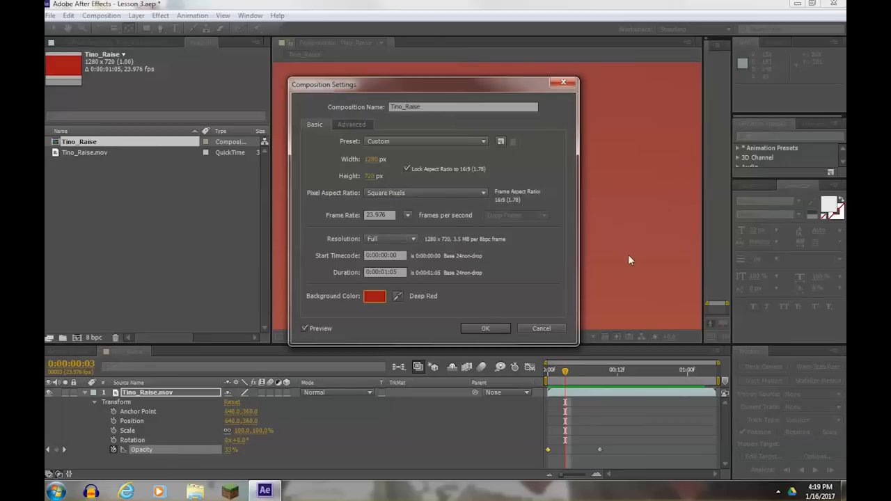
left_click(485, 328)
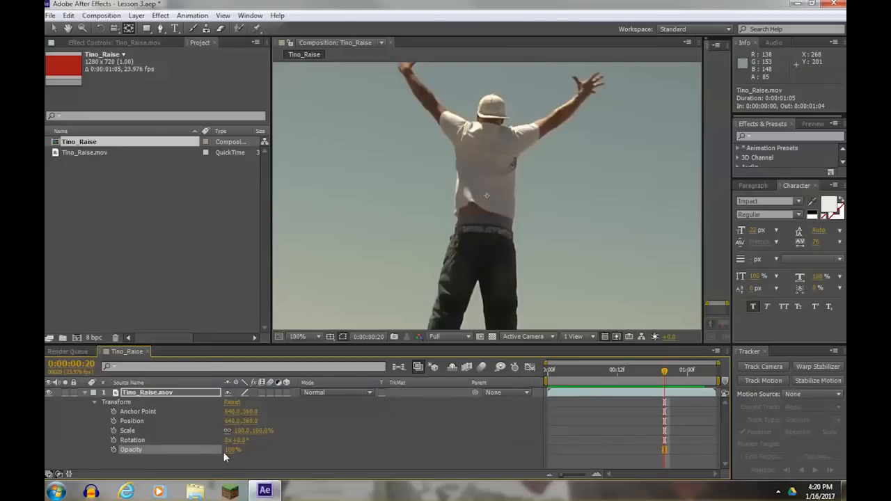
mouse_move(114, 450)
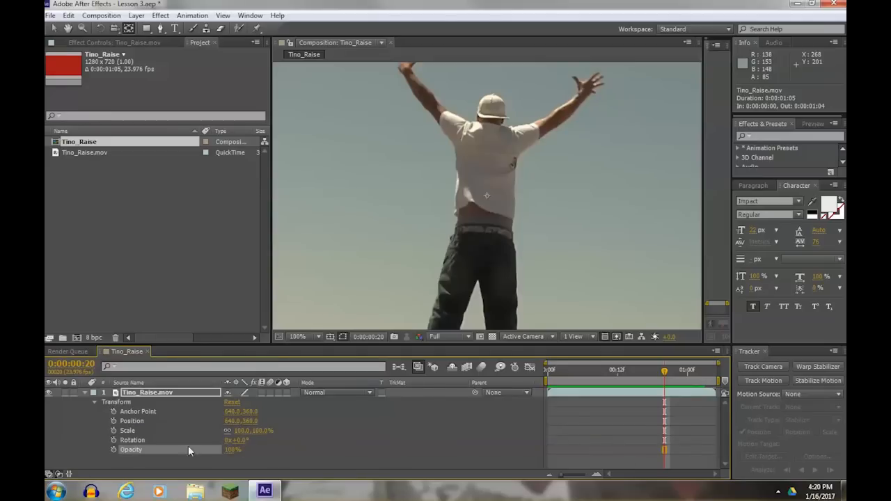
mouse_move(114, 449)
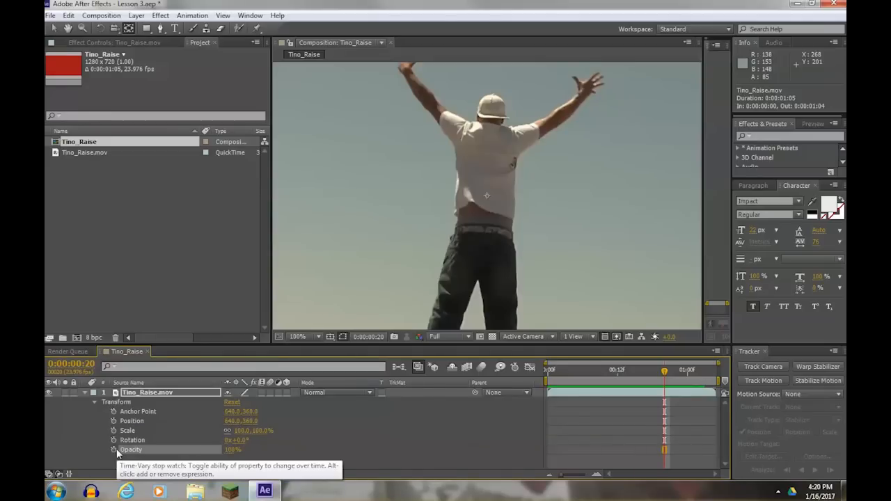
mouse_move(296, 434)
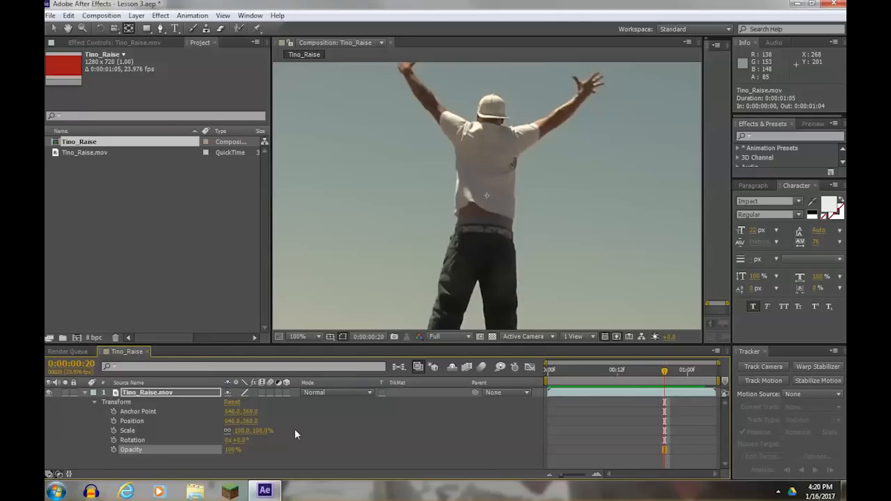
mouse_move(422, 275)
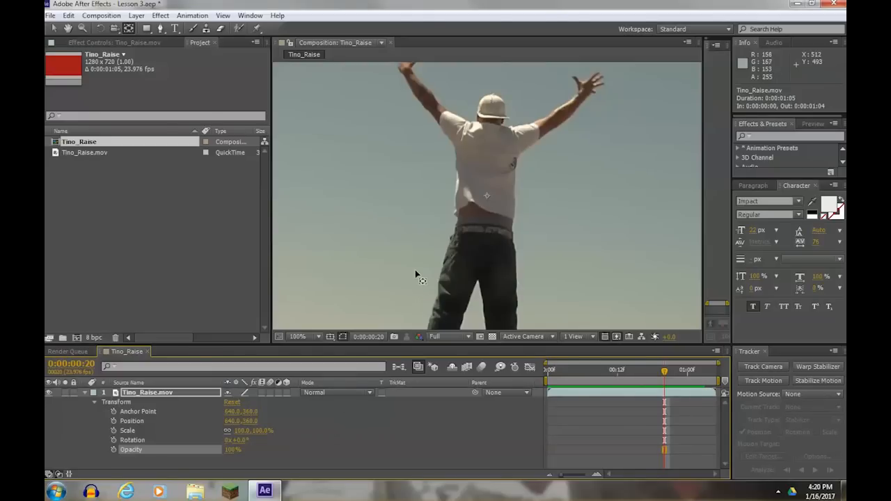
mouse_move(142, 442)
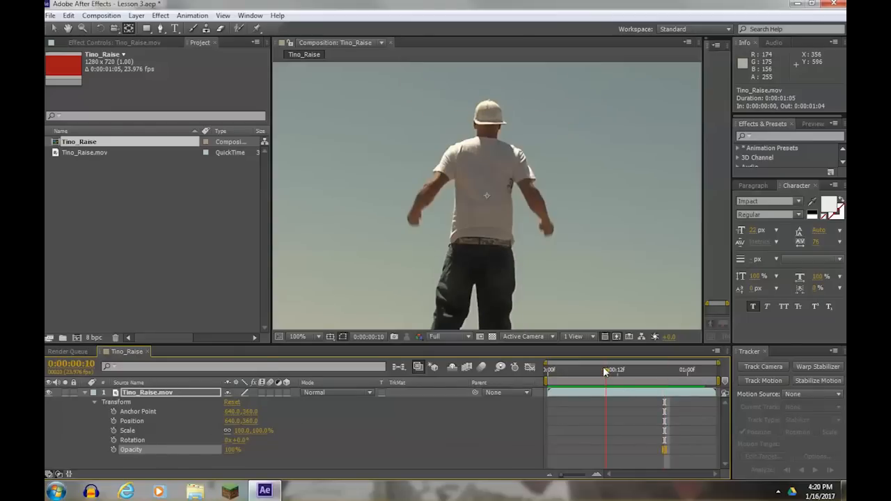
- Scrub the timeline to preview the clip sliding from -392,360 toward 640,360
left_click(611, 370)
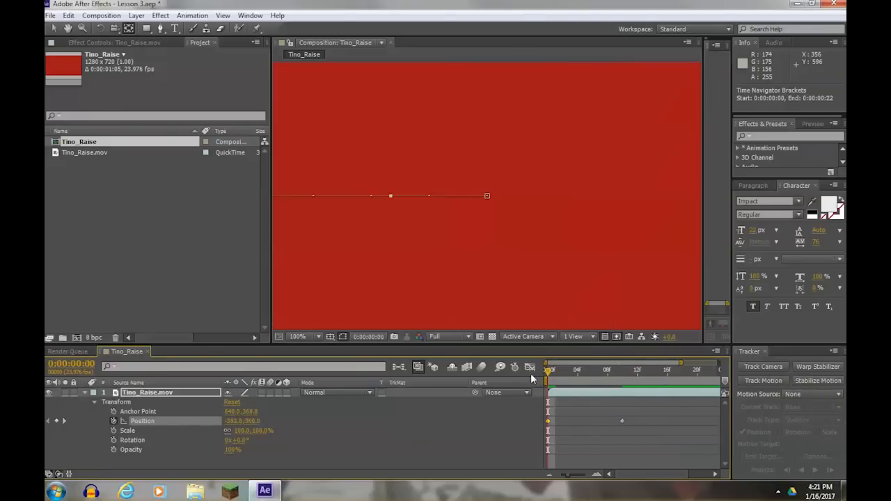
left_click_drag(548, 370, 607, 370)
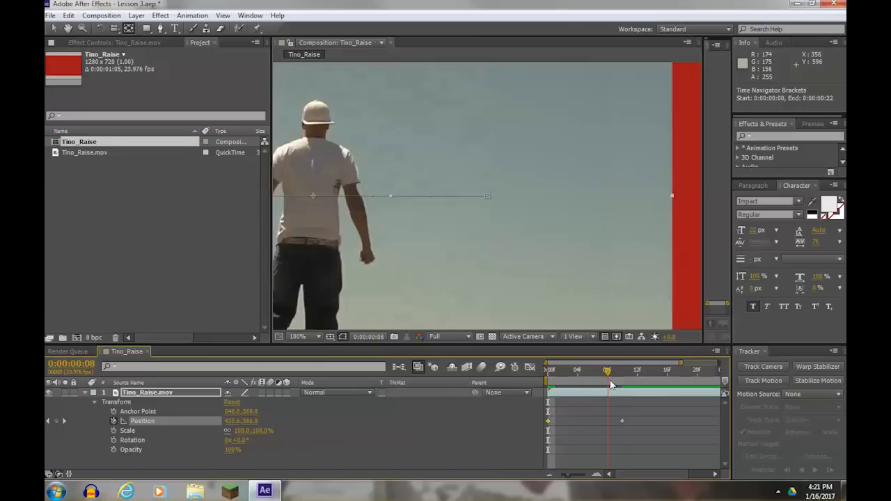
left_click(546, 370)
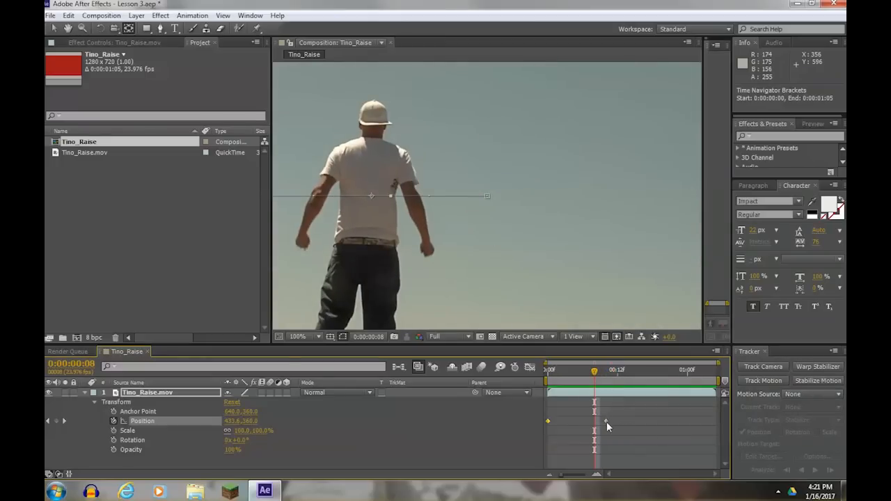
- Apply Easy Ease to the ending Position keyframe at frame 10
right_click(594, 425)
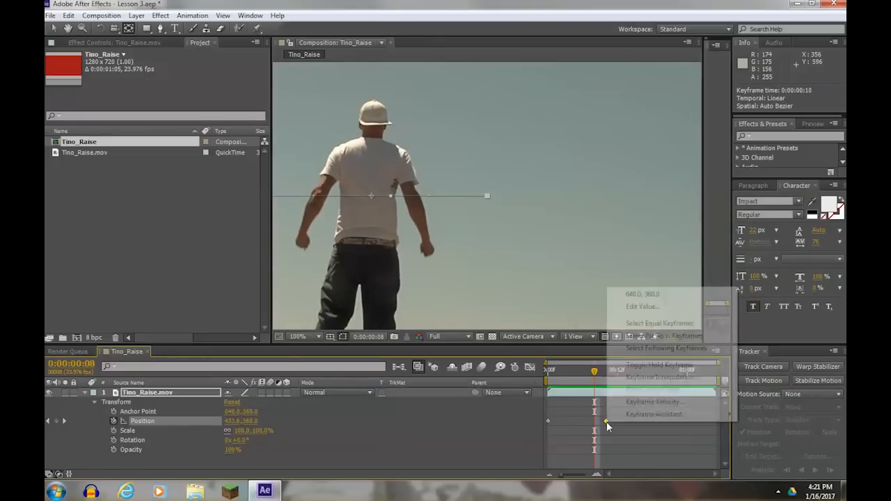
mouse_move(654, 415)
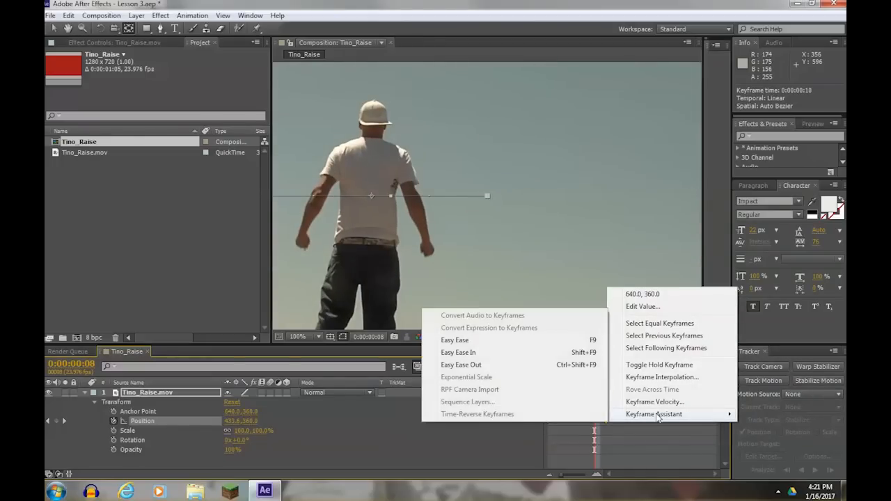
mouse_move(455, 341)
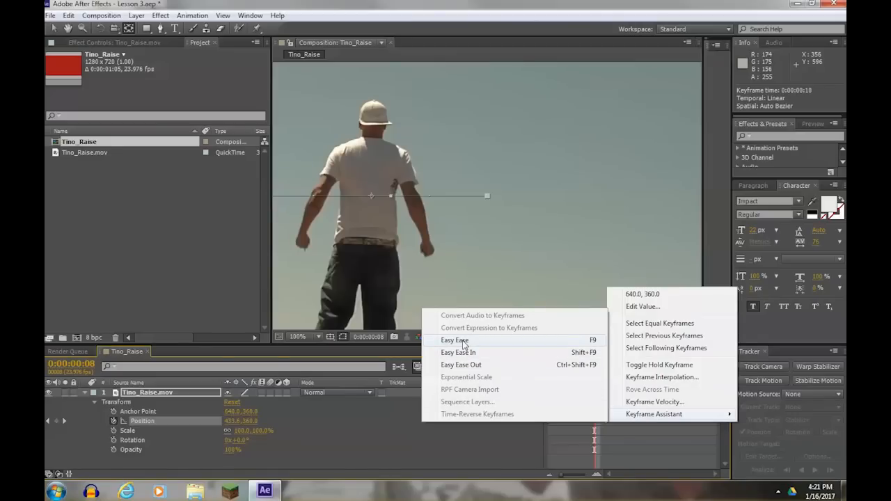
mouse_move(467, 365)
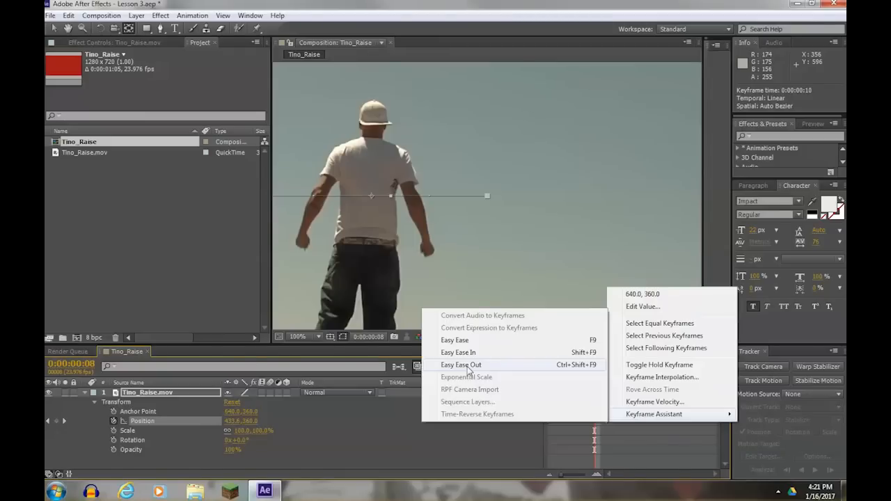
left_click(461, 364)
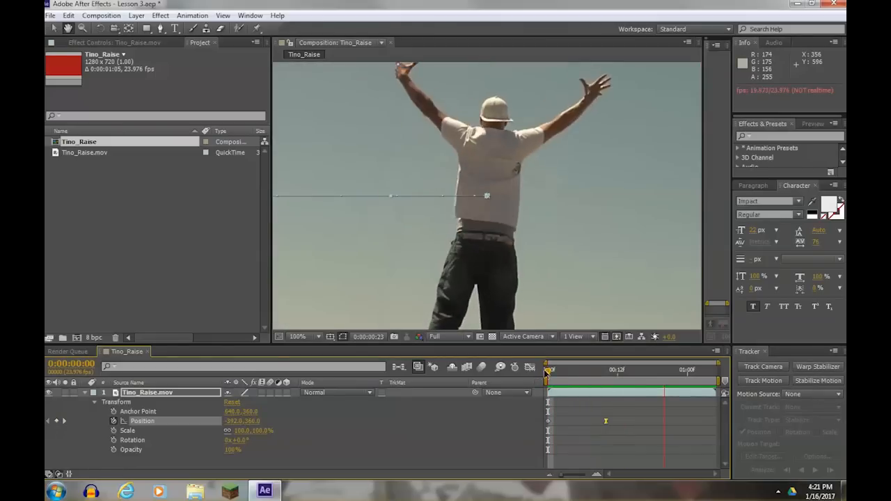
left_click_drag(548, 369, 576, 369)
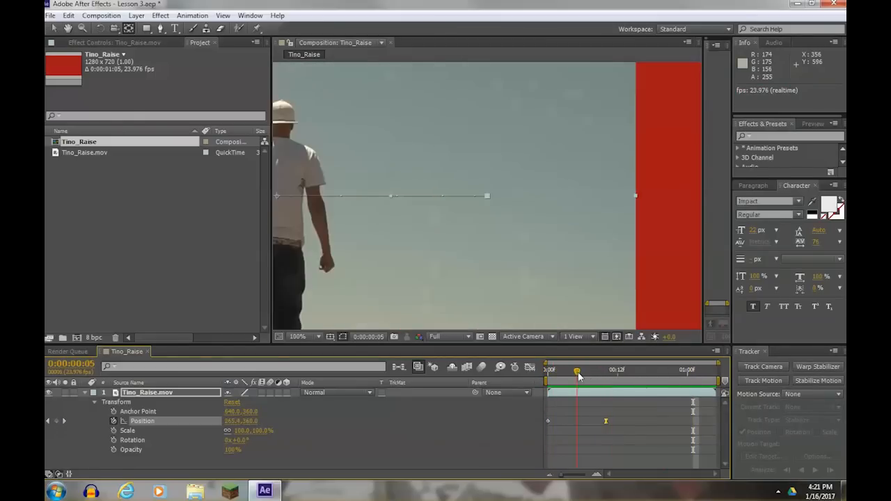
left_click_drag(577, 370, 600, 370)
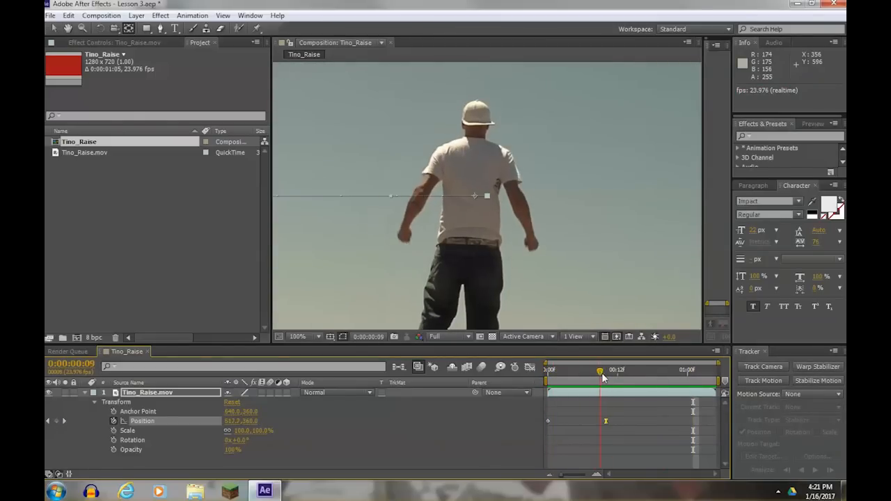
left_click_drag(600, 370, 571, 369)
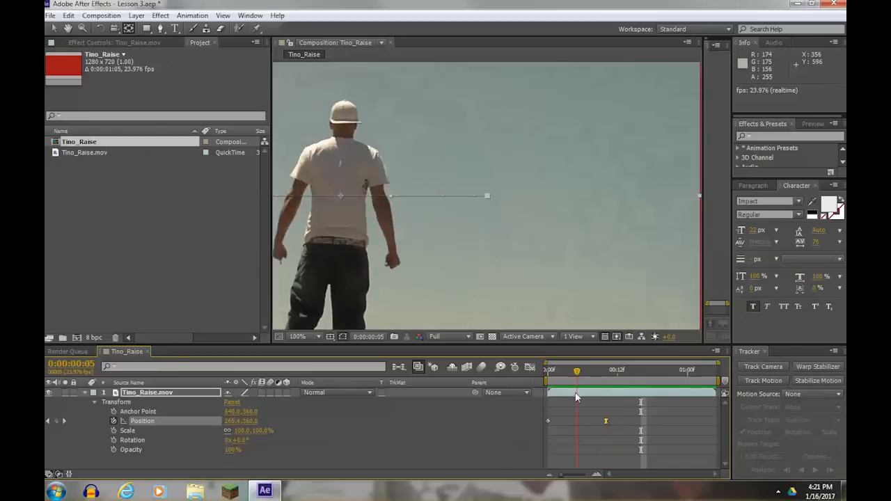
left_click(564, 388)
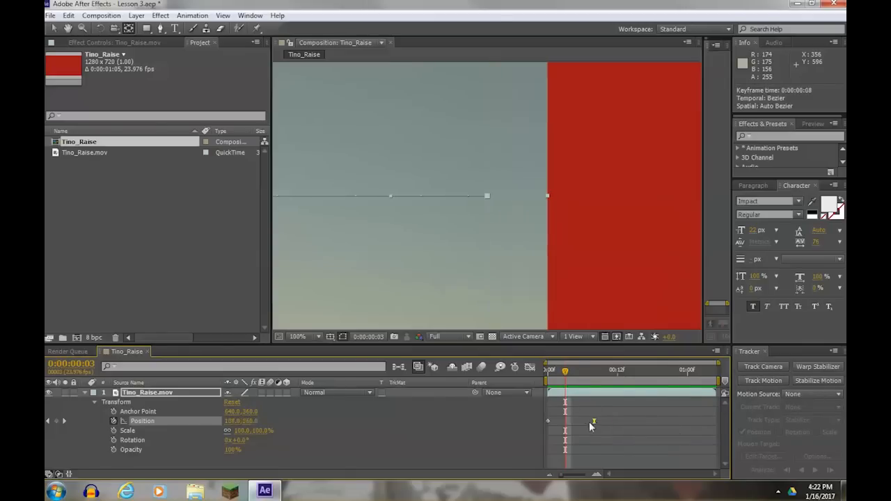
left_click_drag(565, 369, 549, 370)
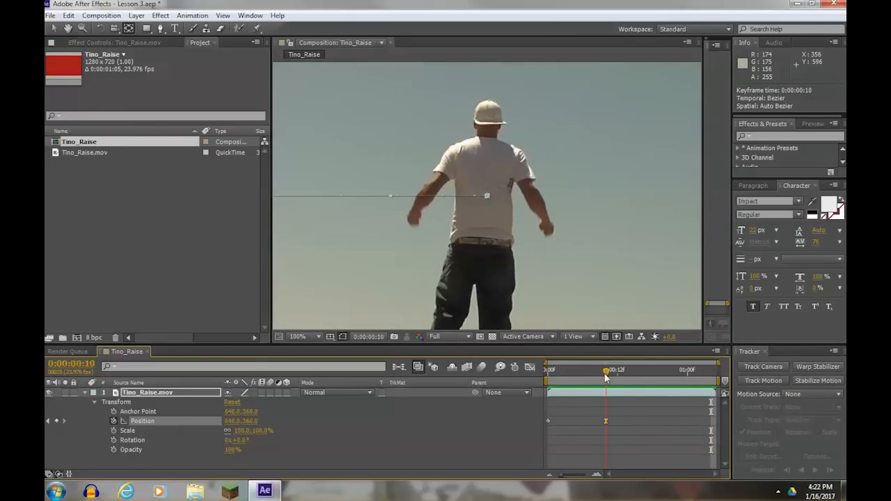
left_click_drag(605, 370, 550, 370)
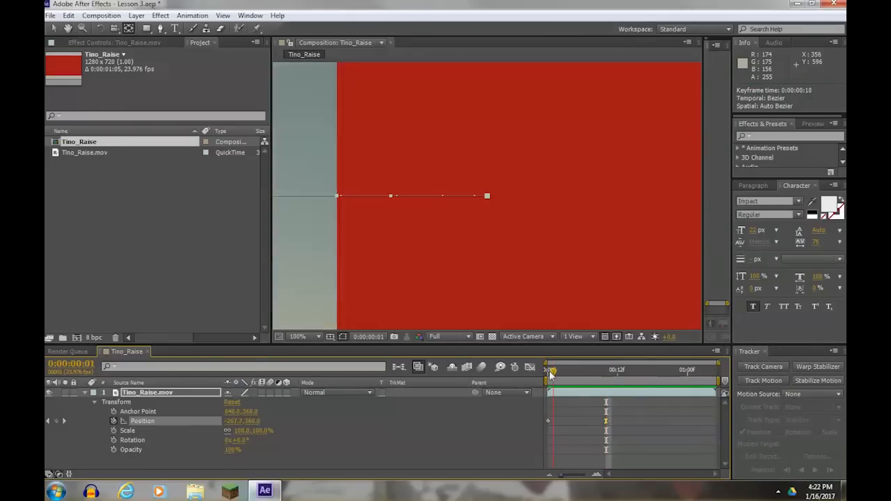
left_click_drag(550, 369, 616, 370)
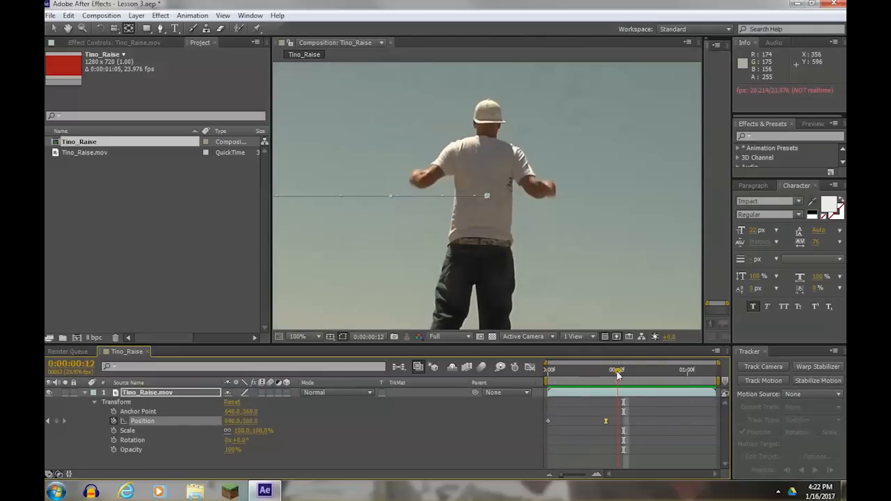
left_click_drag(616, 370, 571, 369)
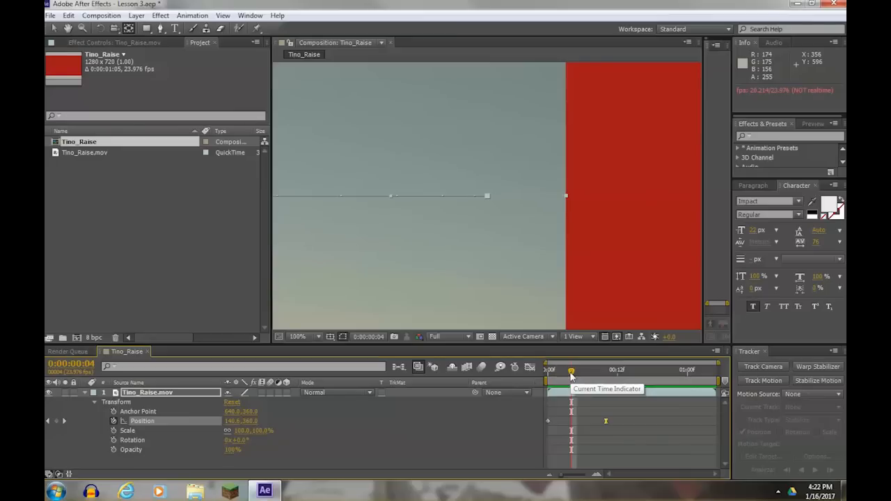
left_click_drag(570, 370, 618, 369)
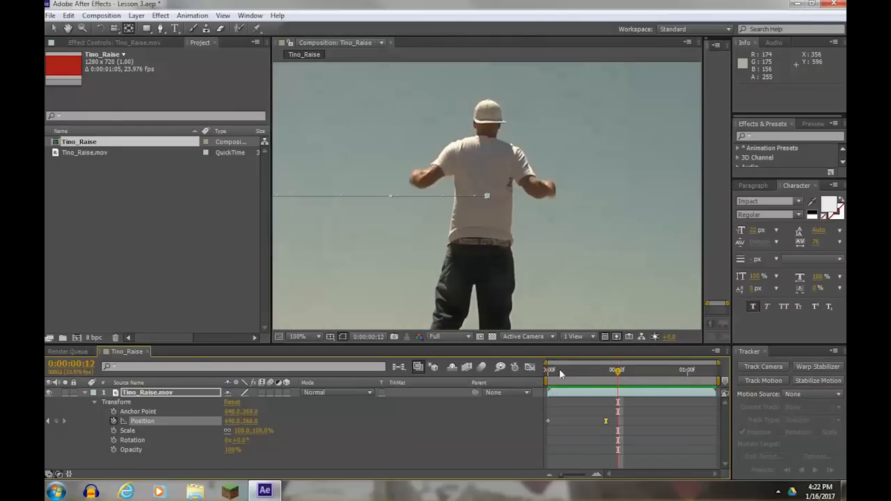
mouse_move(703, 125)
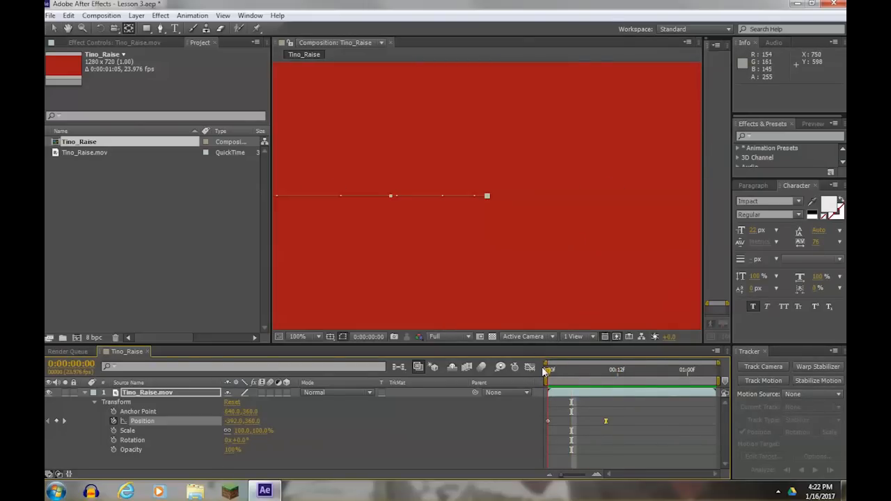
- Scrub frames 4 to 11 to preview the motion-blurred slide-in, settling on frame 10
left_click_drag(547, 370, 559, 370)
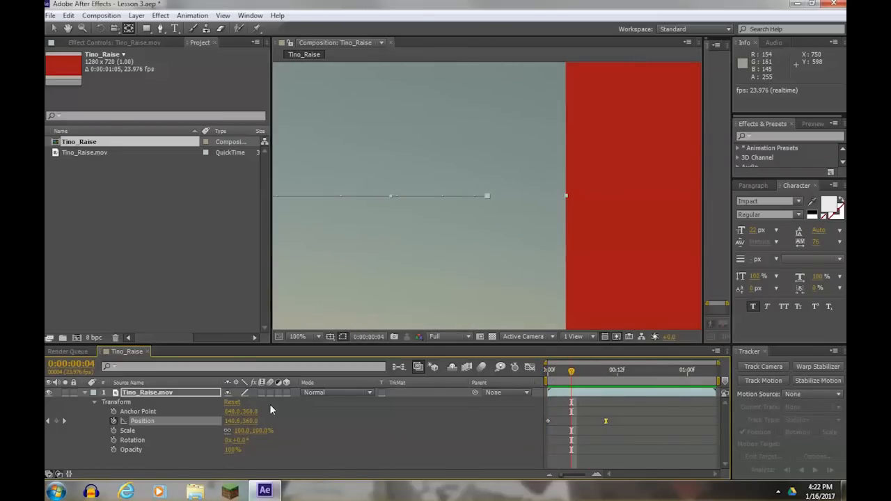
mouse_move(272, 384)
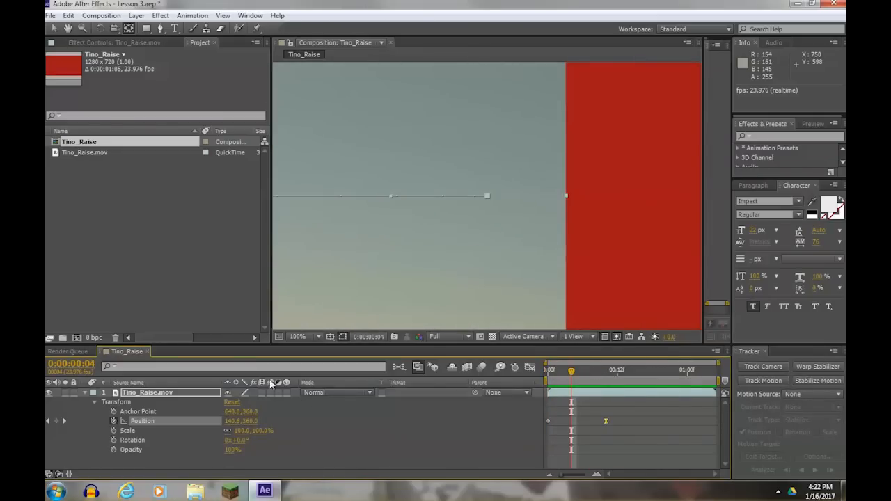
mouse_move(271, 382)
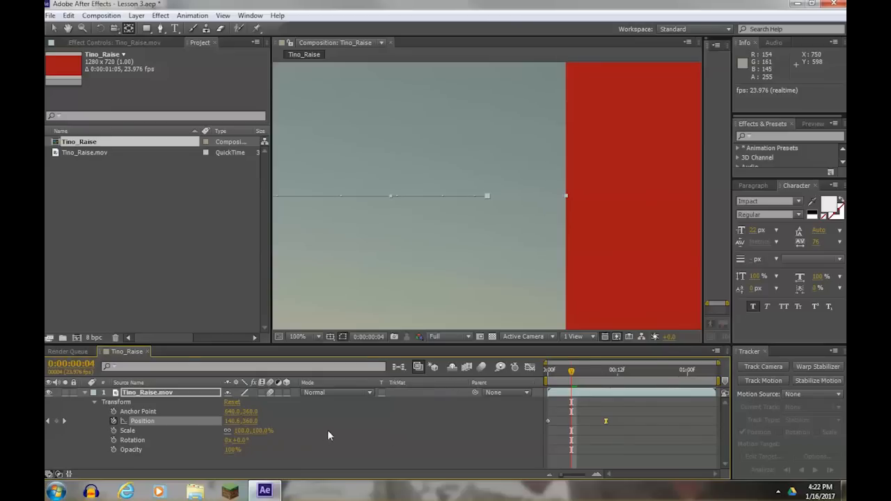
mouse_move(354, 426)
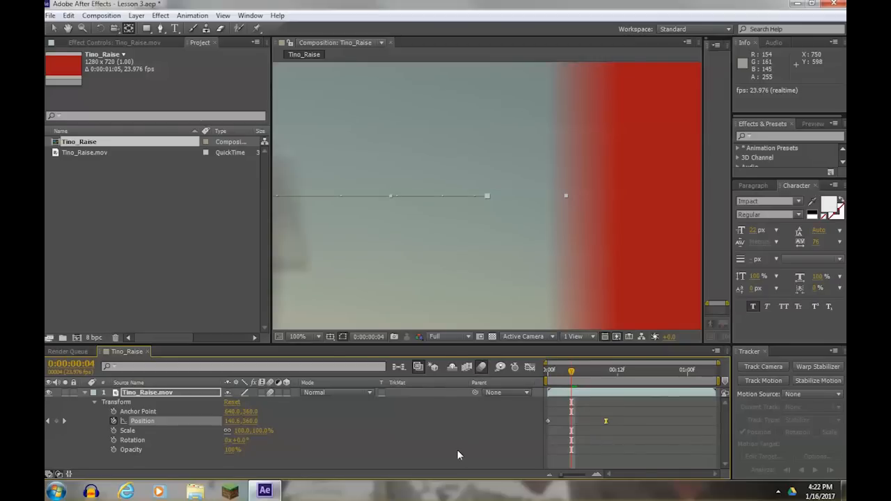
mouse_move(564, 282)
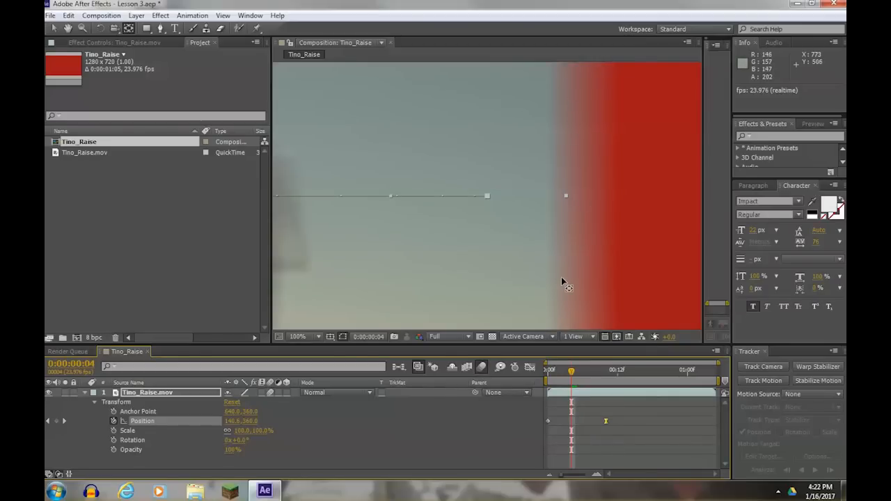
mouse_move(564, 360)
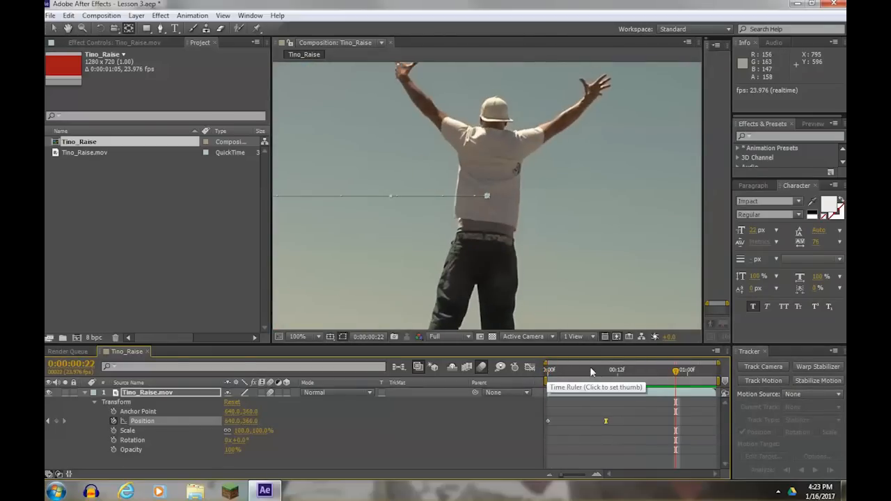
left_click(612, 370)
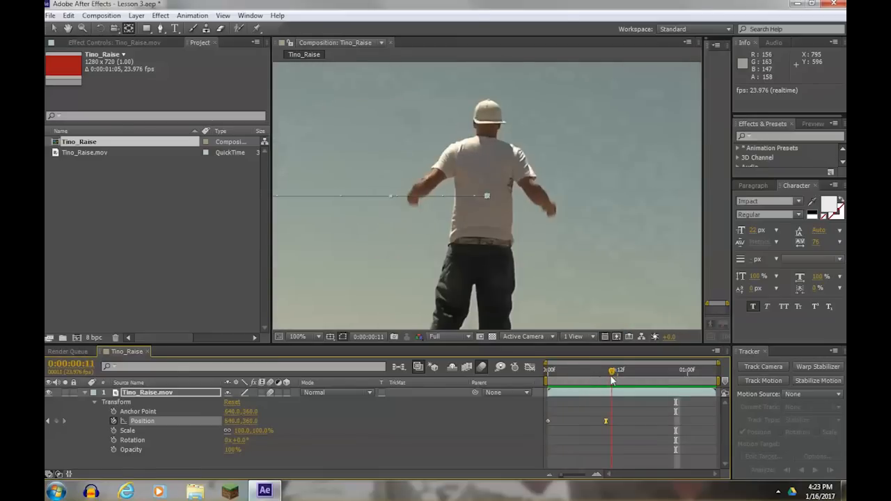
left_click_drag(611, 369, 594, 369)
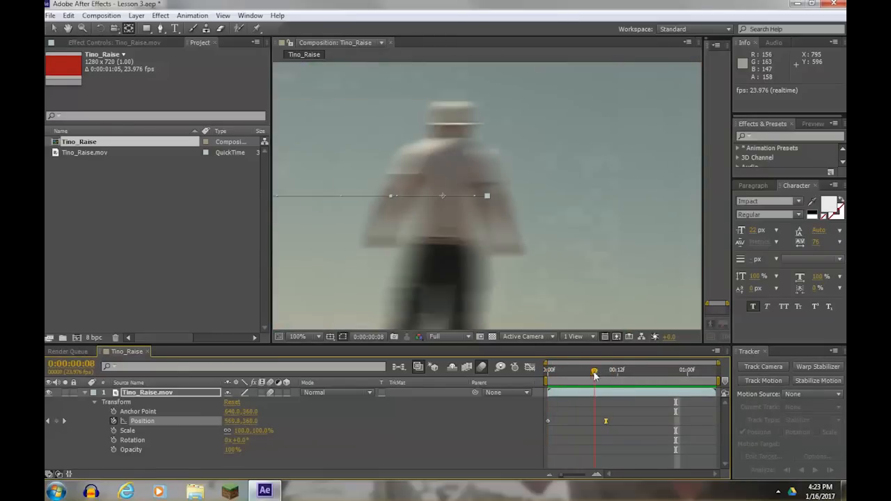
left_click_drag(595, 370, 576, 370)
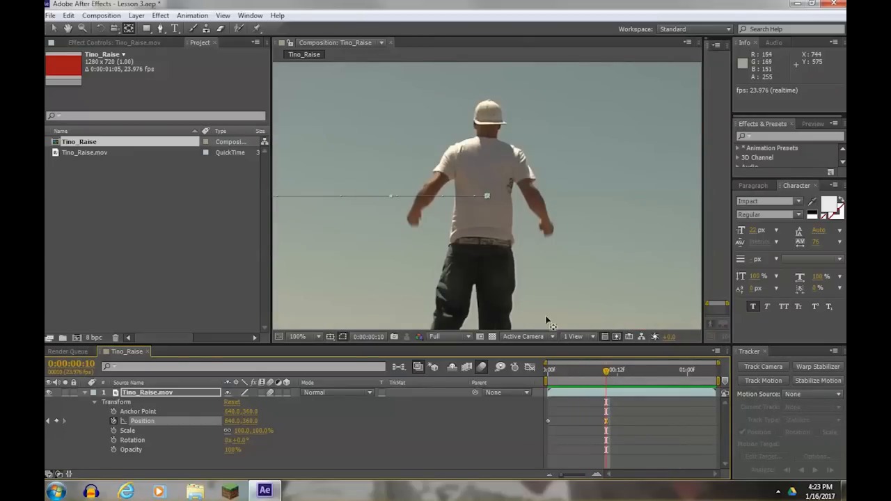
mouse_move(226, 442)
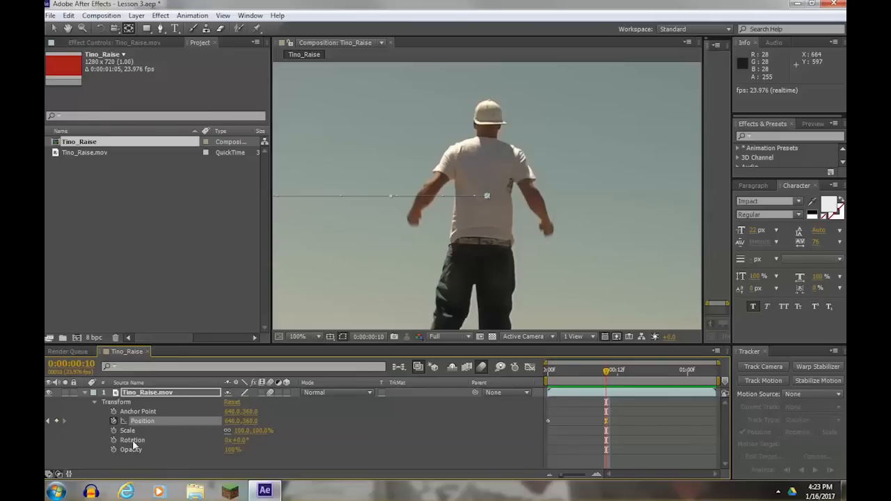
- Keyframe Rotation from 56° to 0°, zoom the viewer to 6.25%, and ease the landing keyframe
left_click(143, 439)
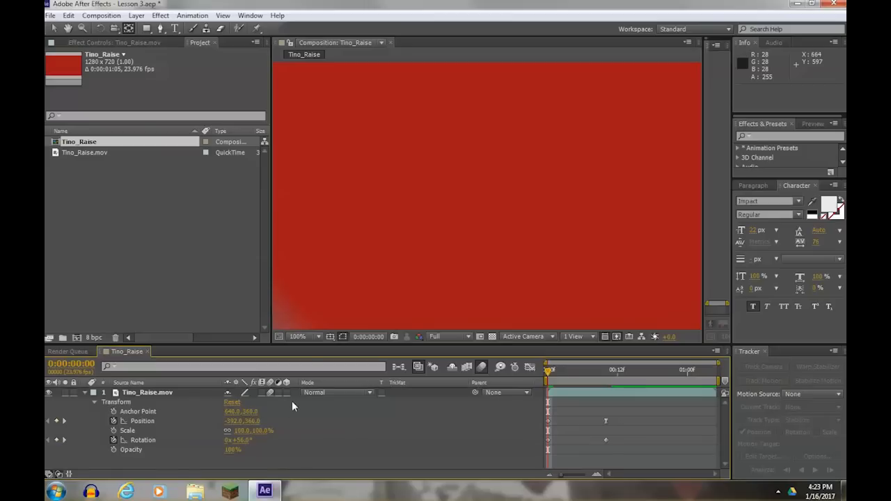
left_click(298, 337)
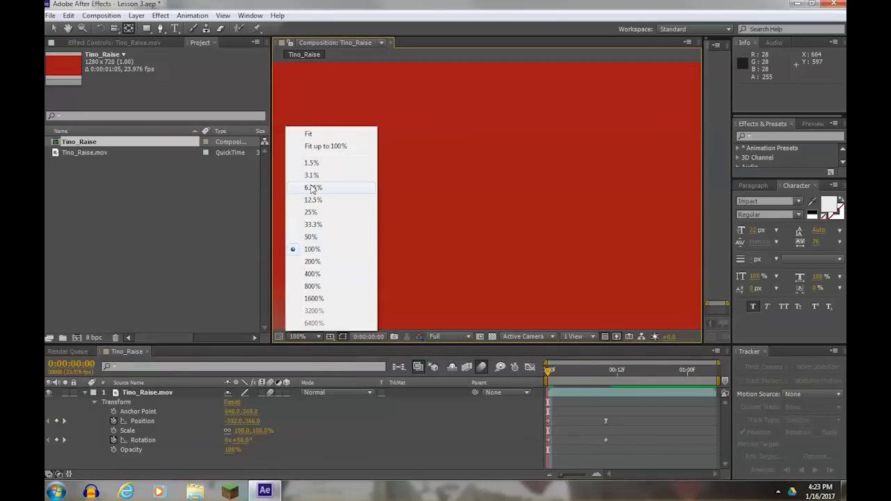
left_click(313, 187)
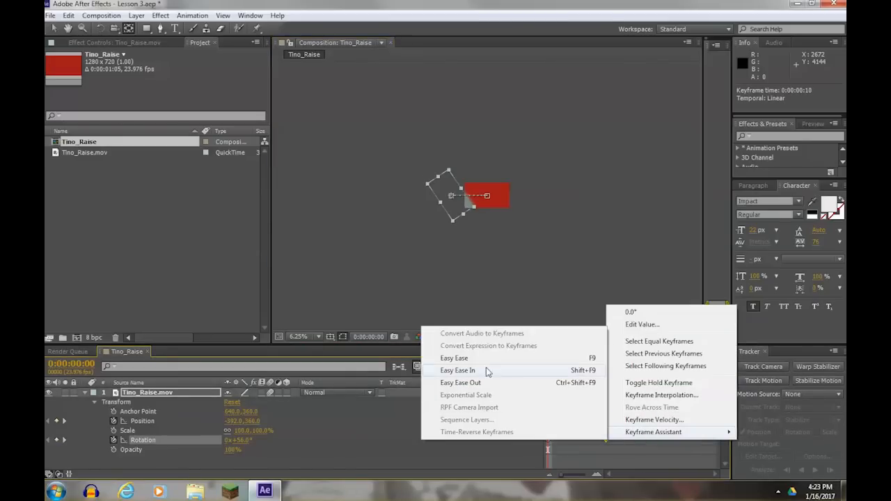
left_click(454, 358)
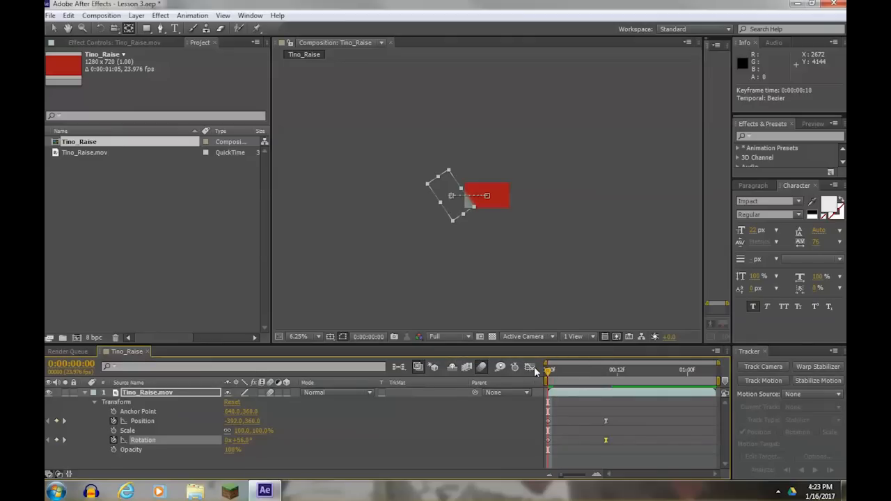
- Set the viewer to Fit up to 100% and move the starting Position X to -557
left_click(301, 336)
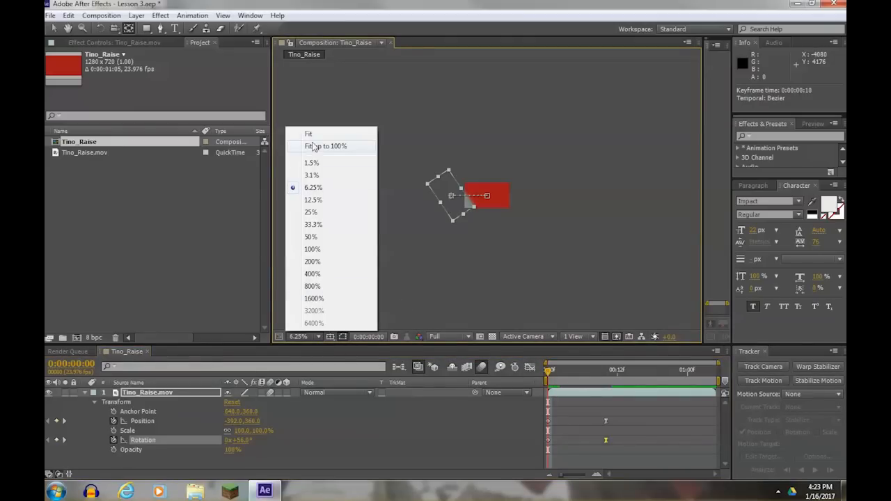
left_click(326, 147)
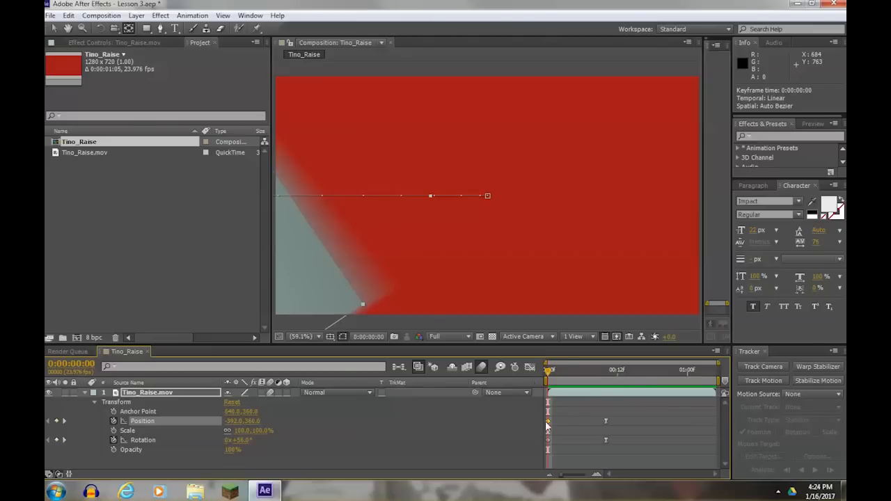
mouse_move(485, 431)
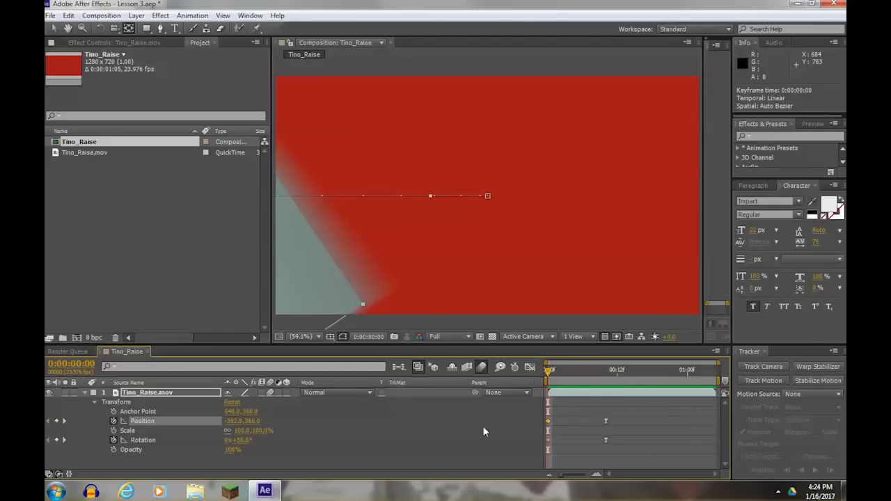
left_click_drag(549, 370, 563, 370)
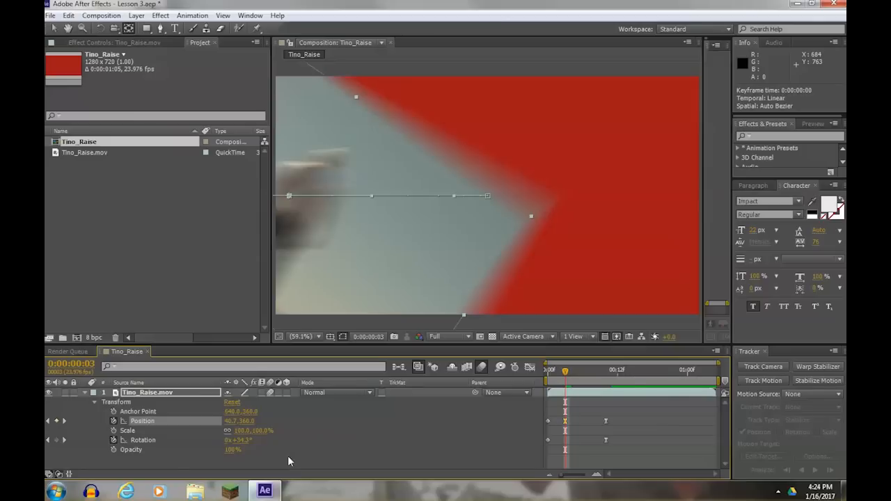
left_click_drag(565, 370, 548, 370)
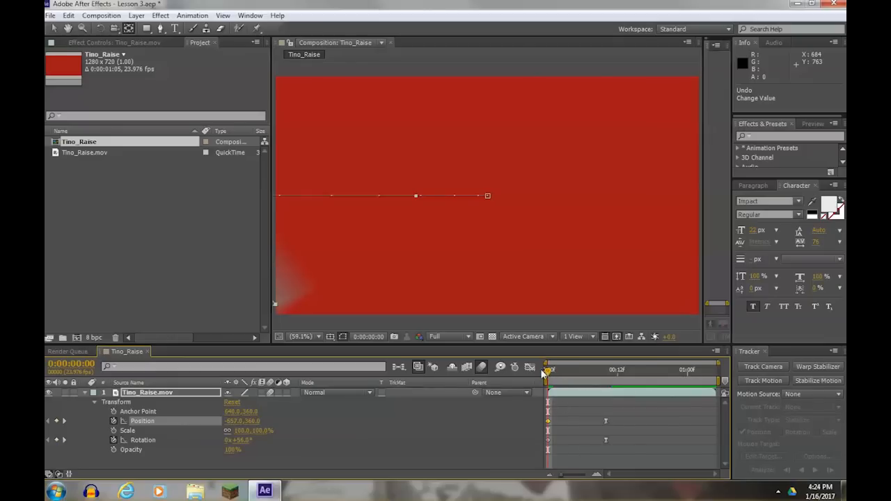
left_click_drag(547, 371, 598, 387)
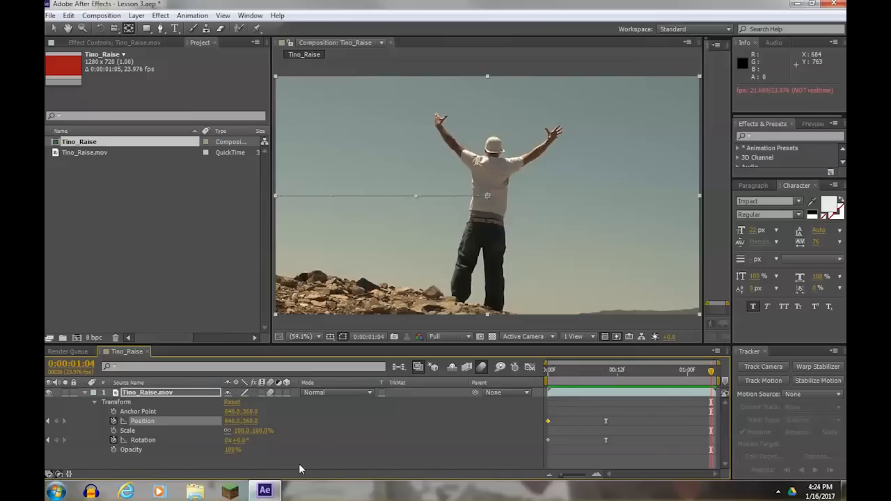
mouse_move(619, 407)
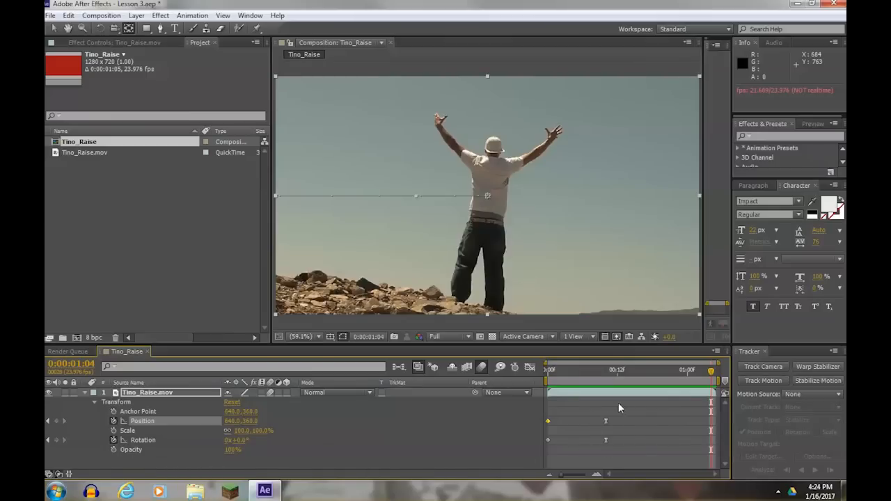
mouse_move(613, 411)
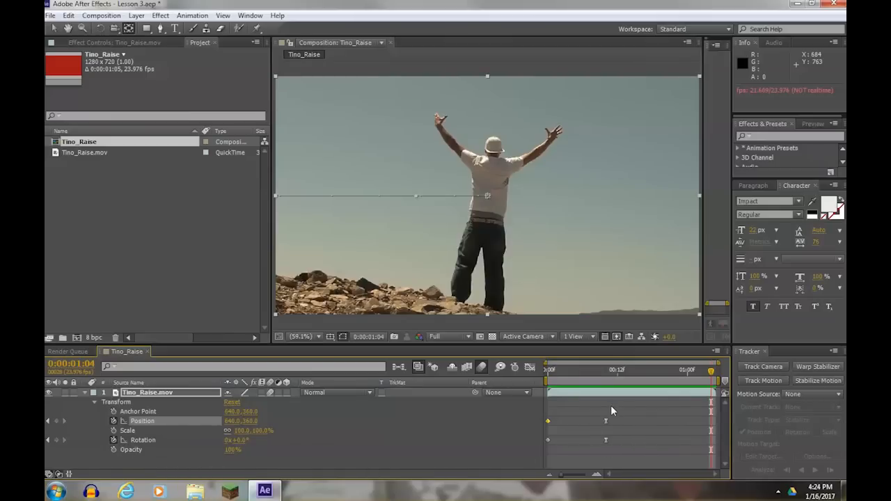
mouse_move(583, 411)
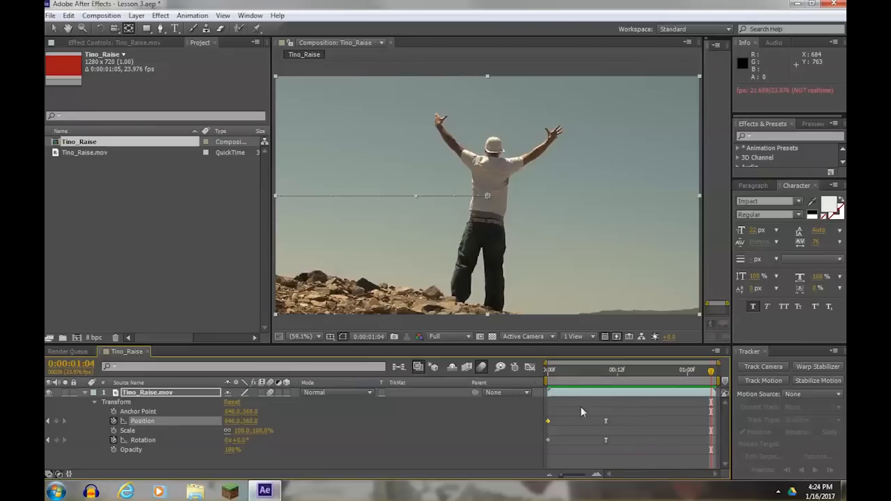
mouse_move(270, 401)
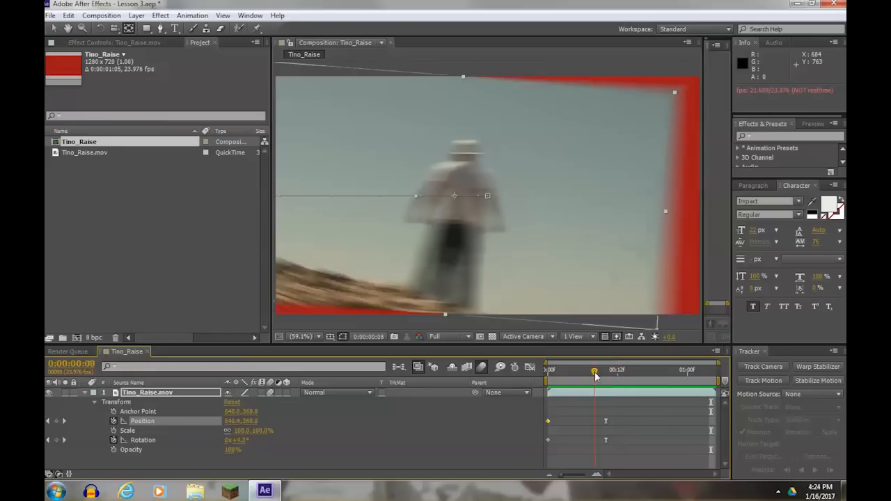
left_click_drag(593, 371, 641, 370)
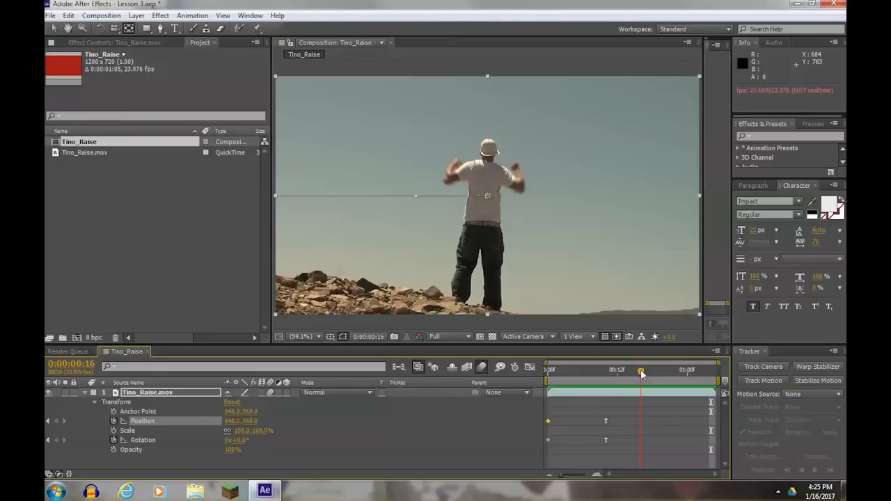
left_click_drag(640, 370, 616, 370)
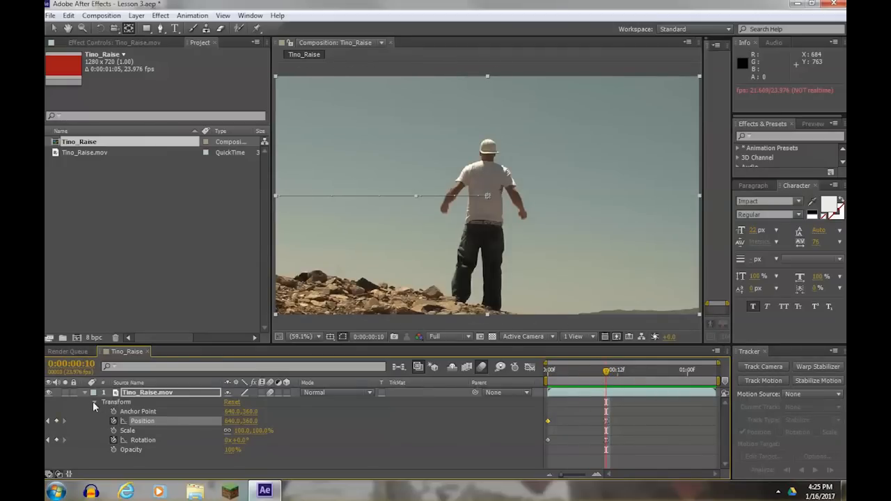
- Expand and collapse the Tino_Raise.mov Transform group, briefly editing the layer name, leaving it collapsed
left_click(95, 406)
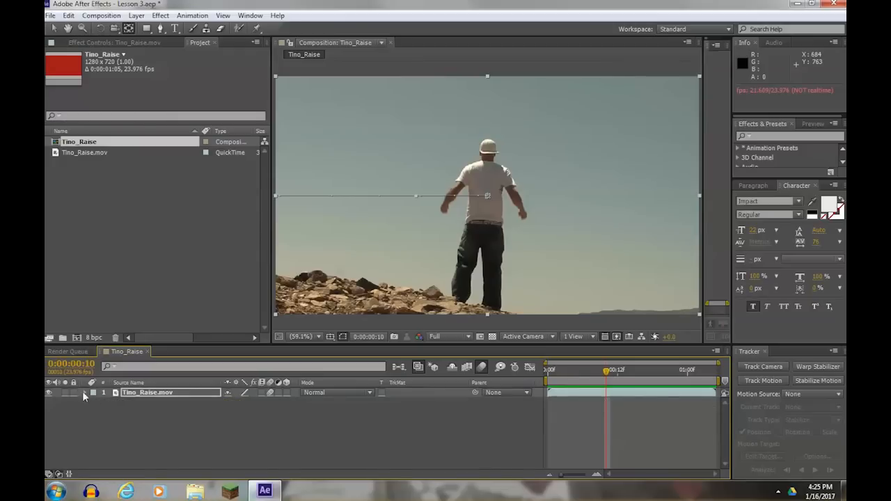
double_click(147, 392)
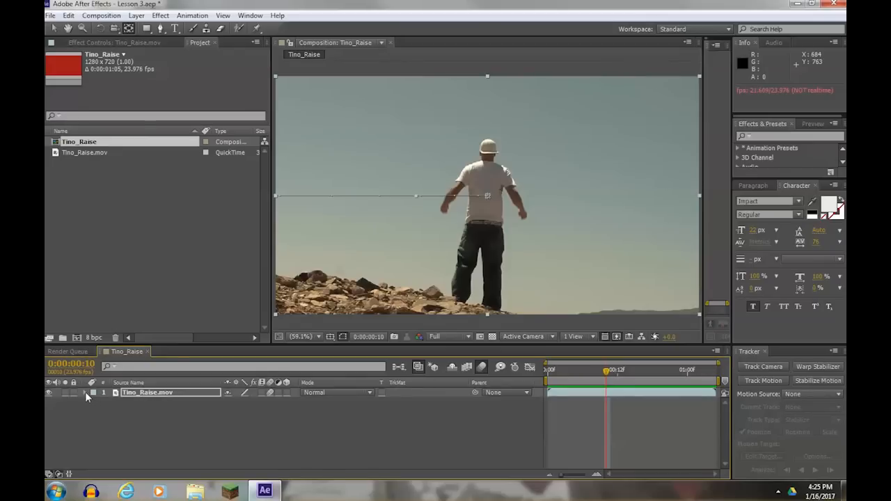
left_click(87, 393)
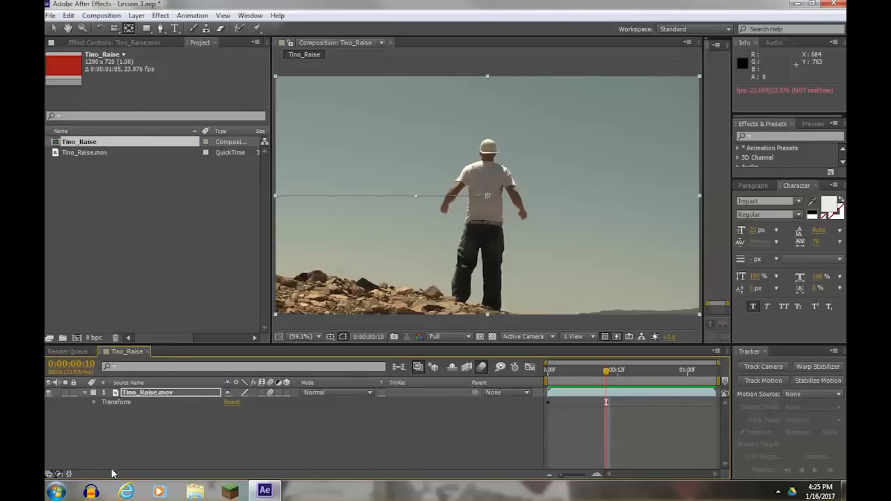
double_click(171, 392)
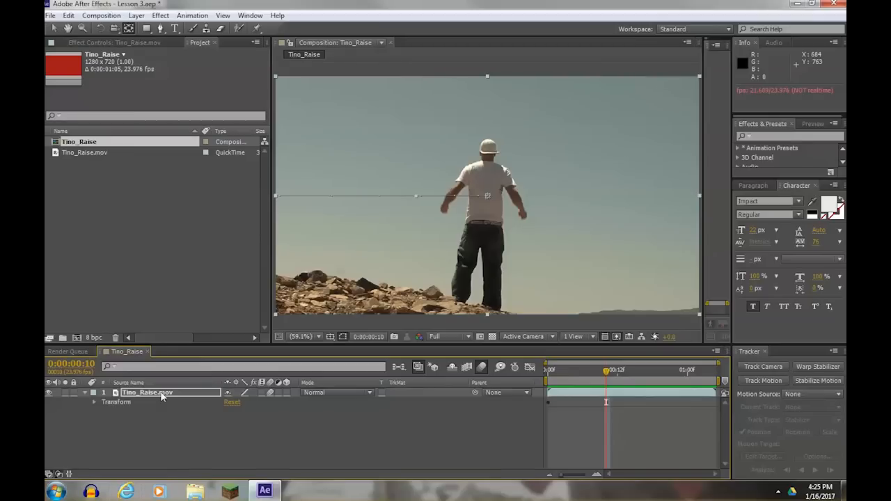
mouse_move(87, 393)
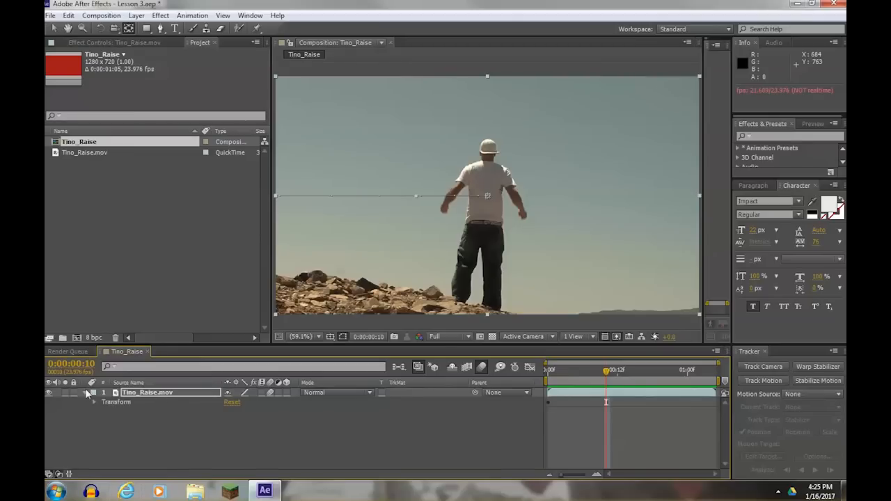
left_click(93, 392)
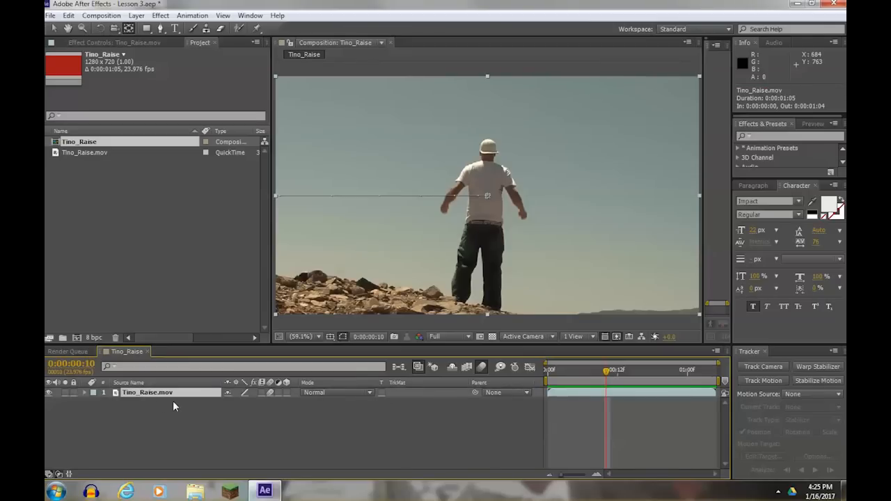
mouse_move(146, 397)
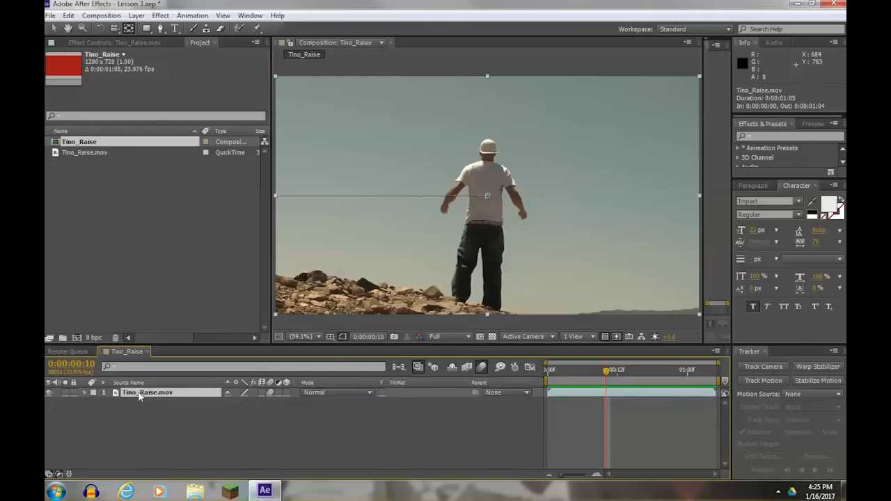
mouse_move(156, 419)
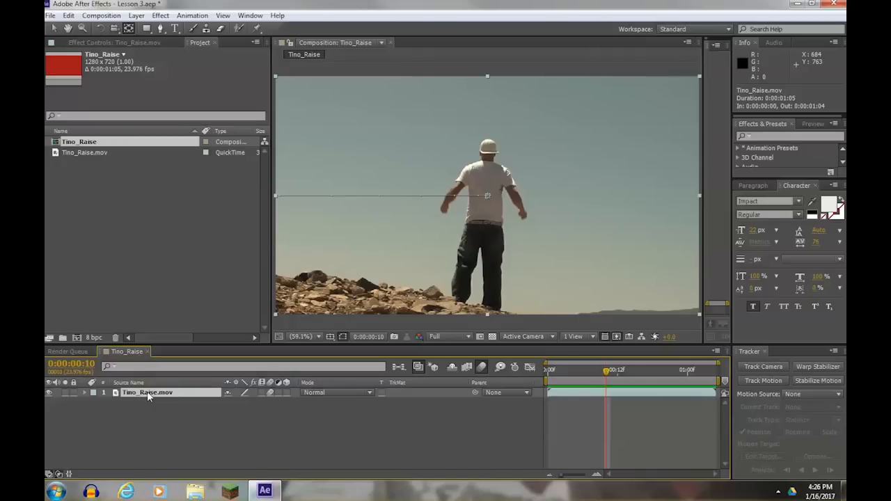
- Save the Lesson 3 project with Ctrl+S and select the Tino_Raise layer
key("ctrl+s")
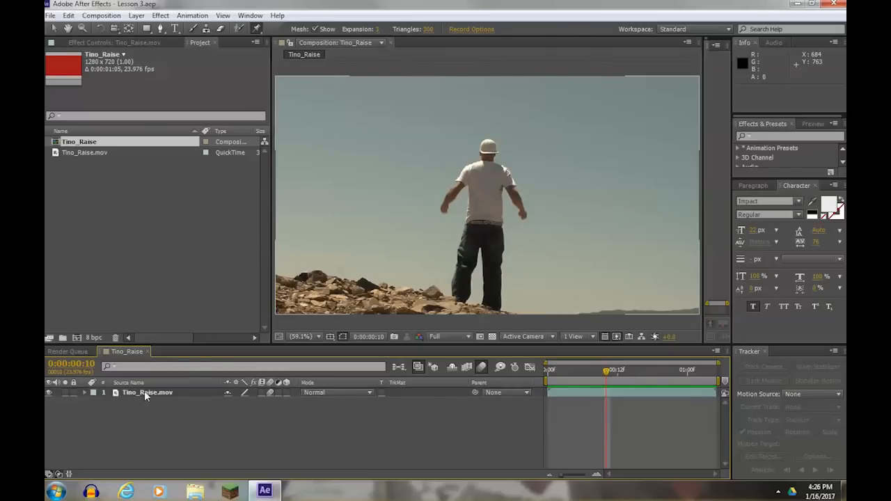
left_click(147, 392)
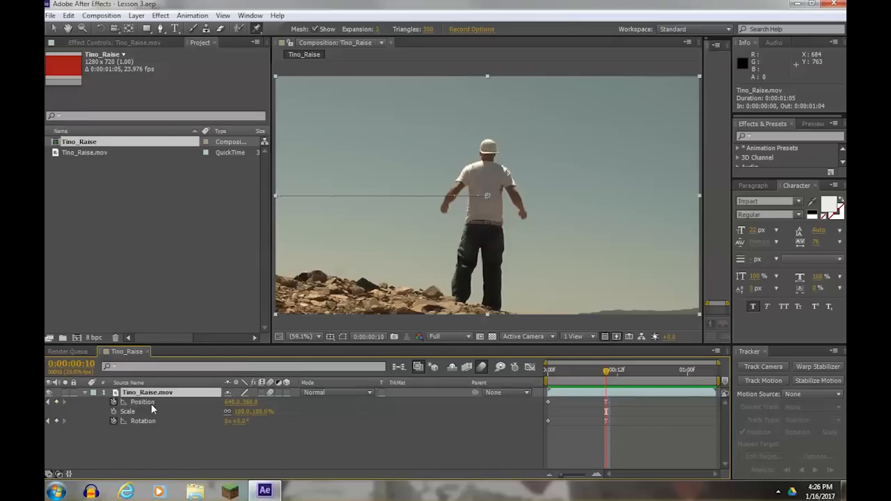
mouse_move(163, 437)
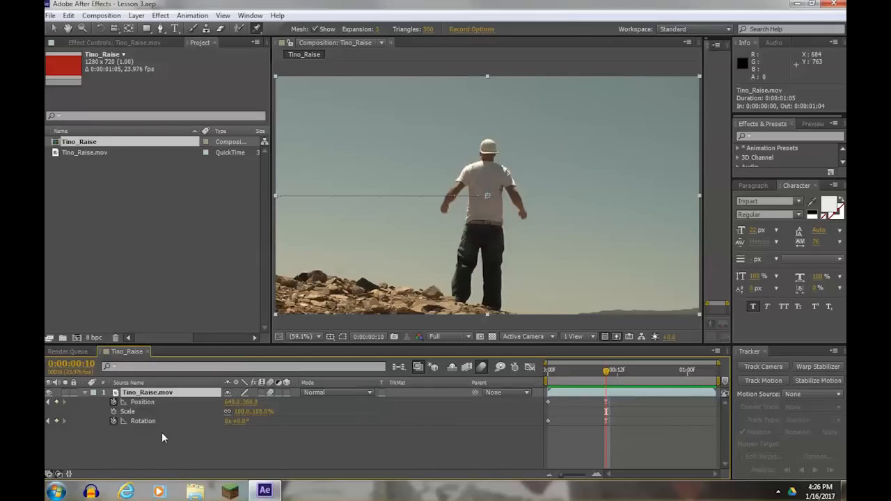
mouse_move(217, 439)
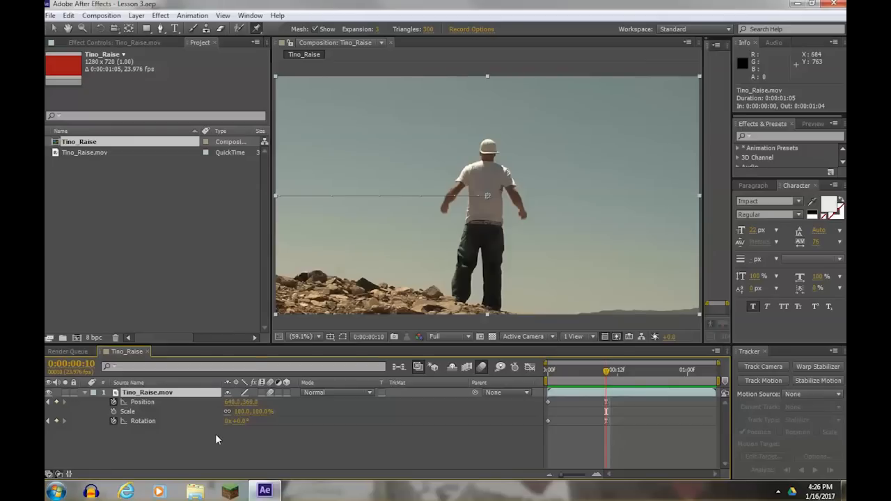
mouse_move(227, 442)
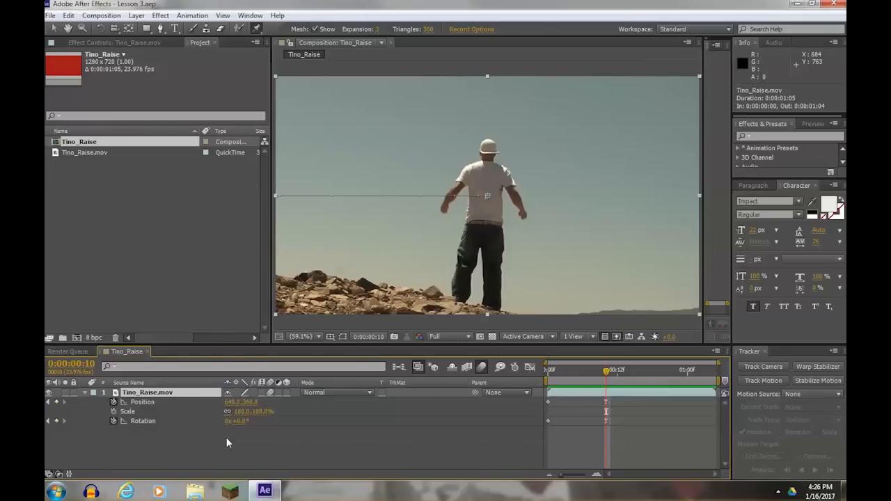
mouse_move(160, 414)
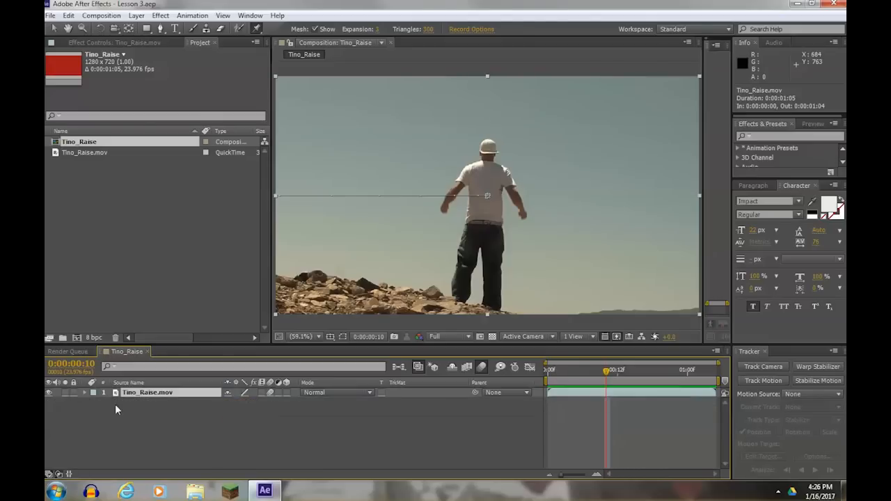
mouse_move(184, 406)
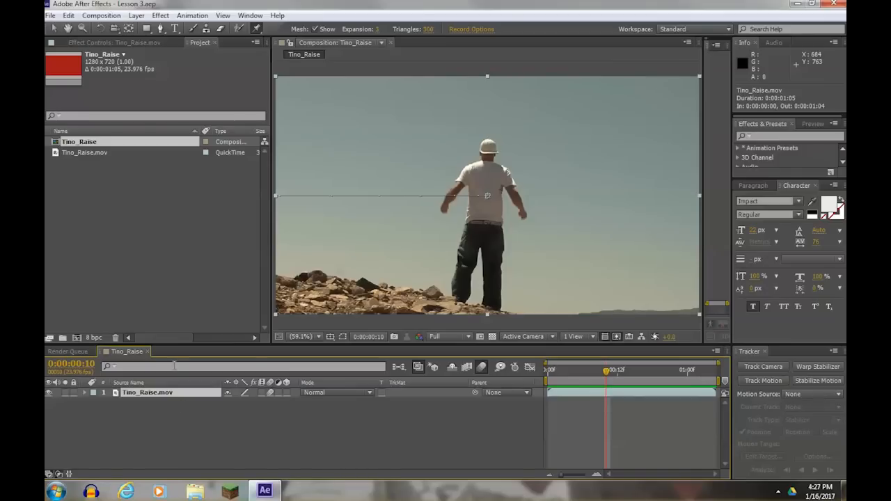
- Show only the layer's Position and Rotation keyframes and scrub past the blurred landing
left_click(64, 392)
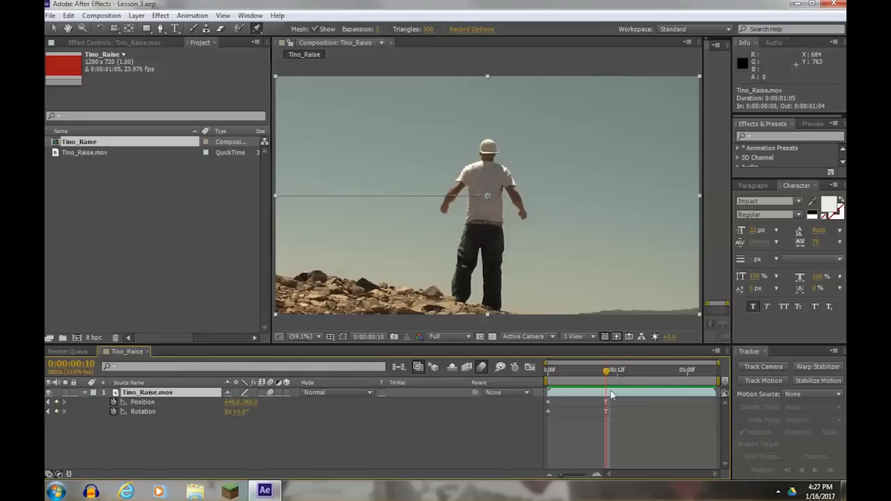
mouse_move(597, 416)
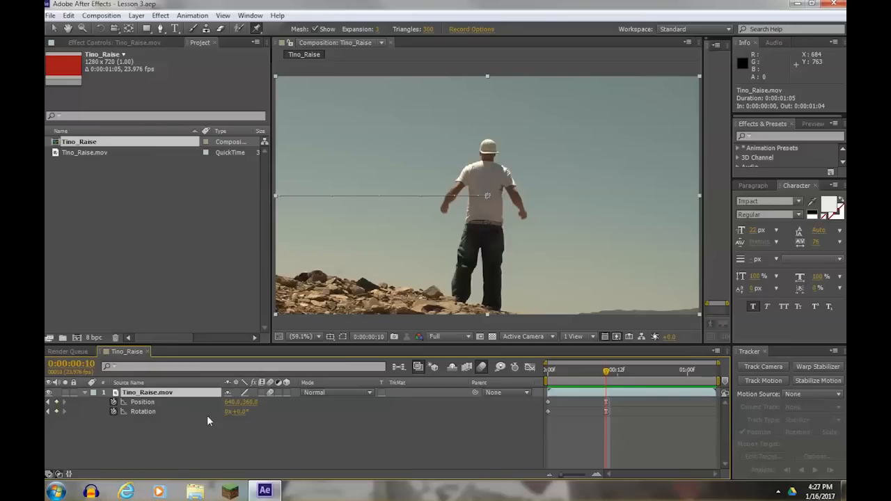
mouse_move(146, 407)
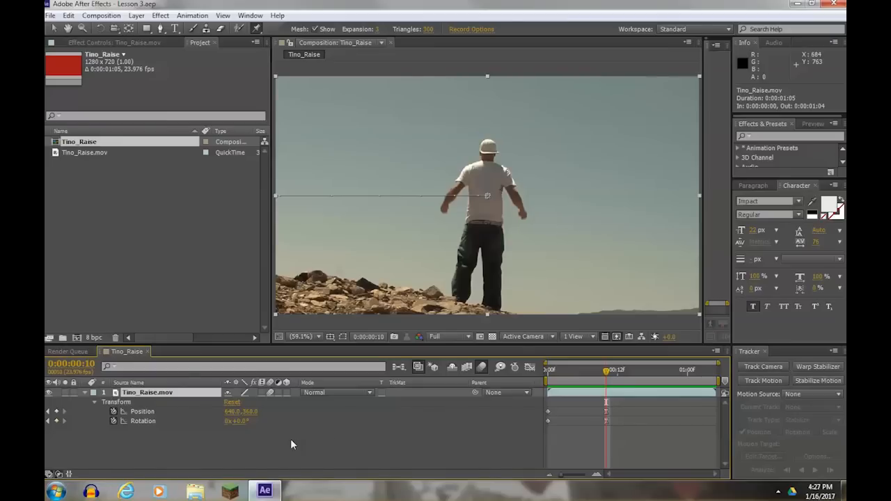
mouse_move(285, 456)
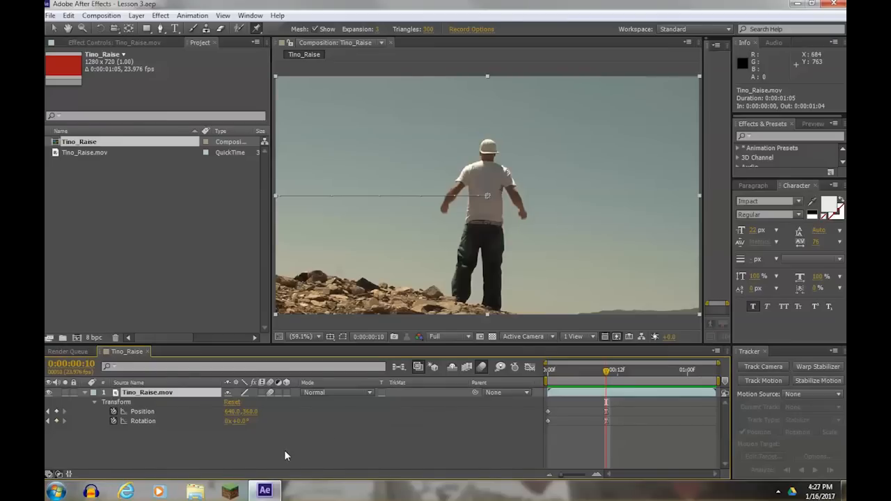
mouse_move(270, 462)
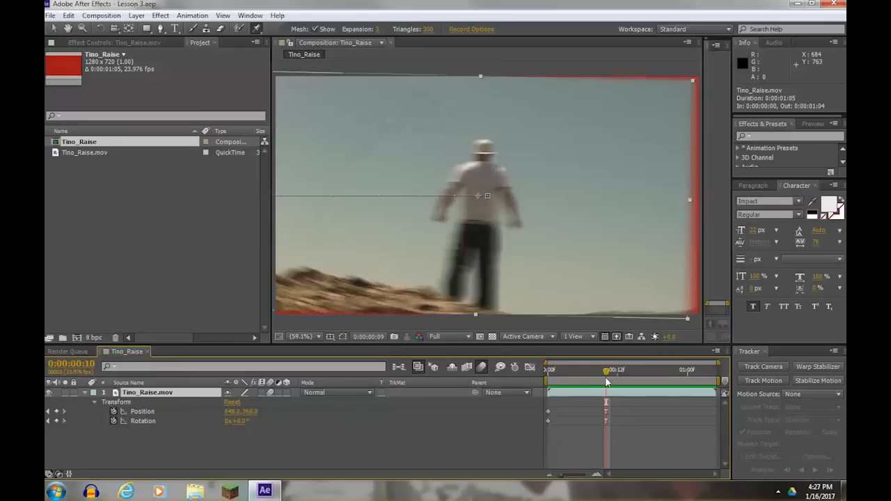
left_click_drag(606, 370, 627, 370)
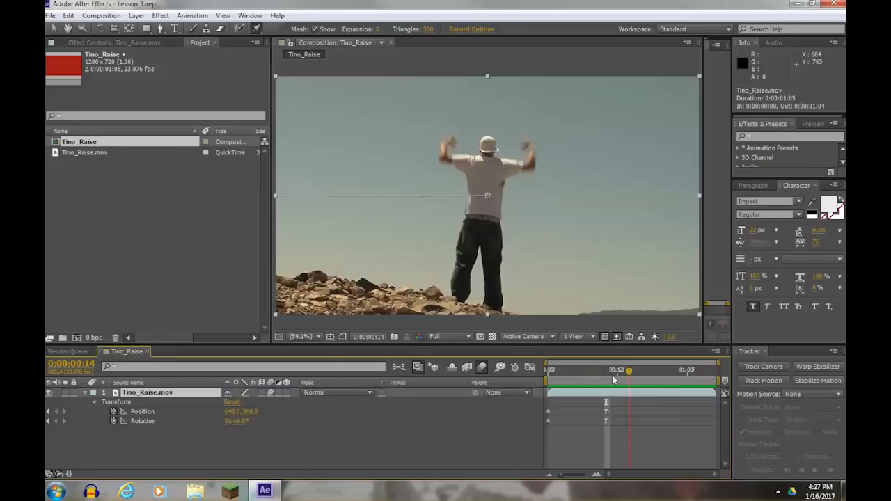
left_click_drag(629, 369, 646, 370)
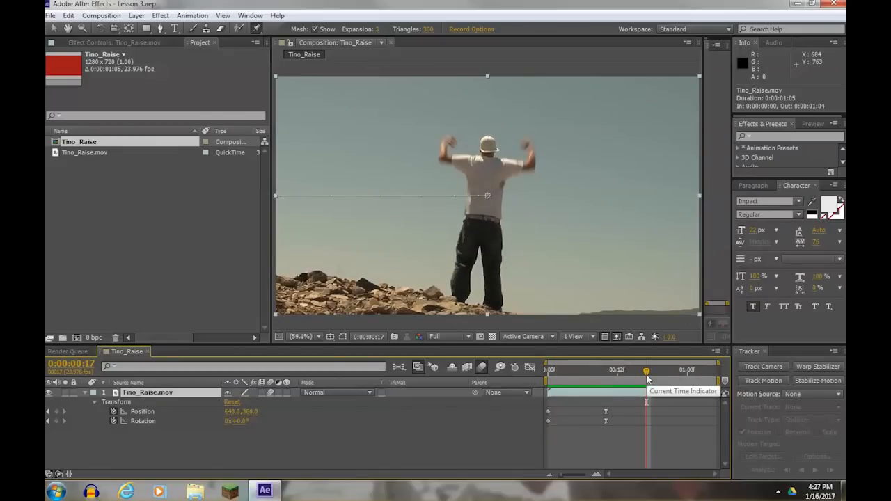
left_click(51, 15)
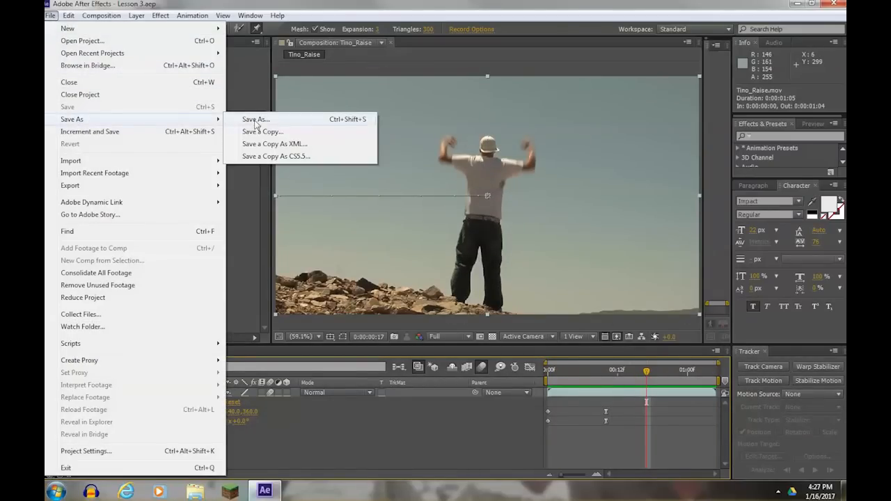
left_click(255, 119)
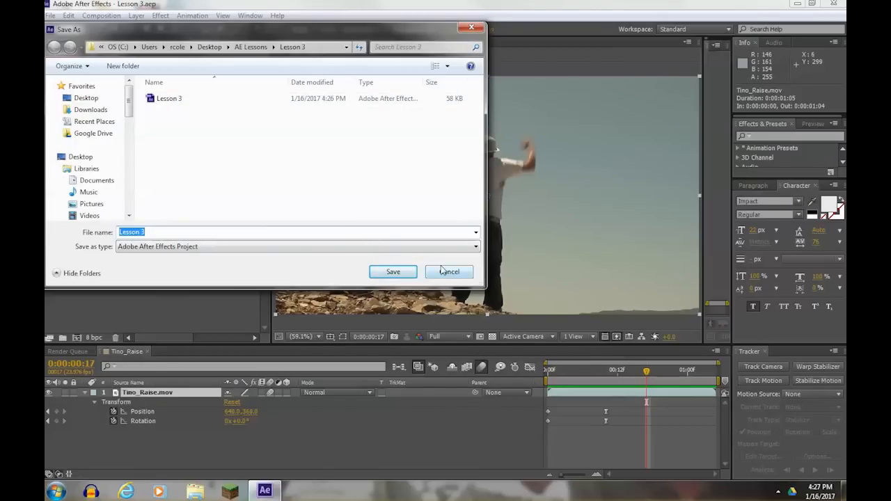
left_click(393, 271)
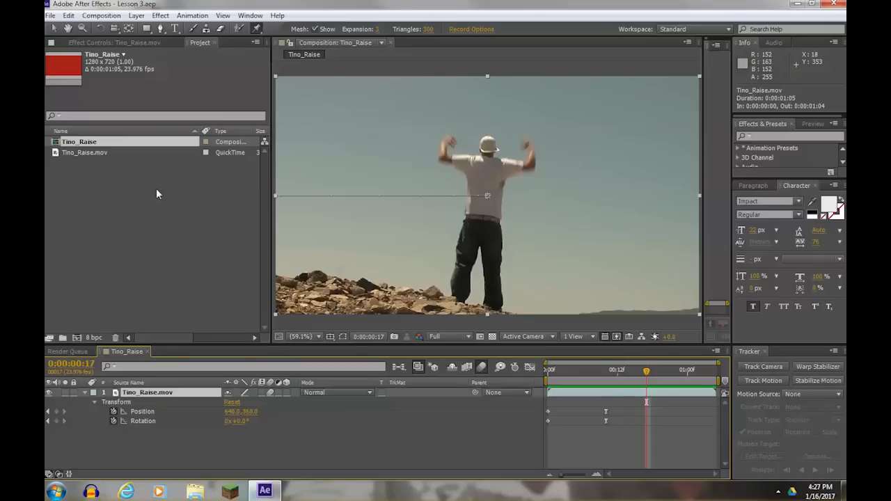
mouse_move(199, 214)
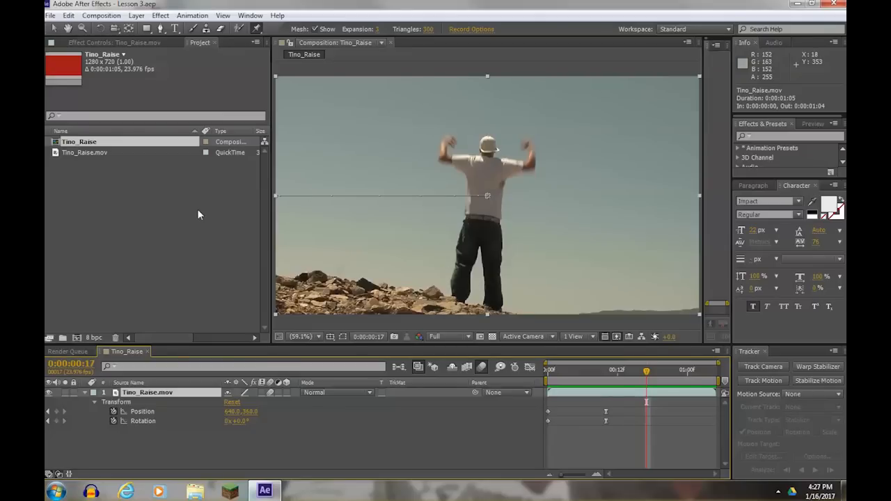
mouse_move(463, 224)
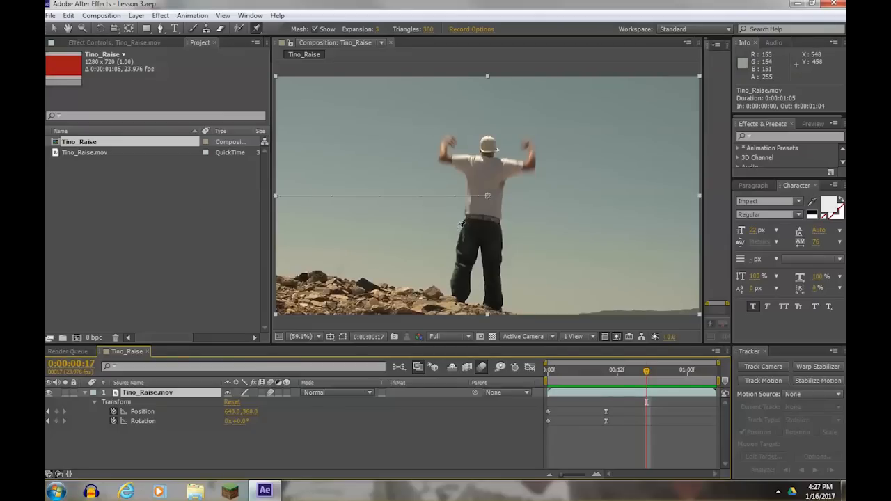